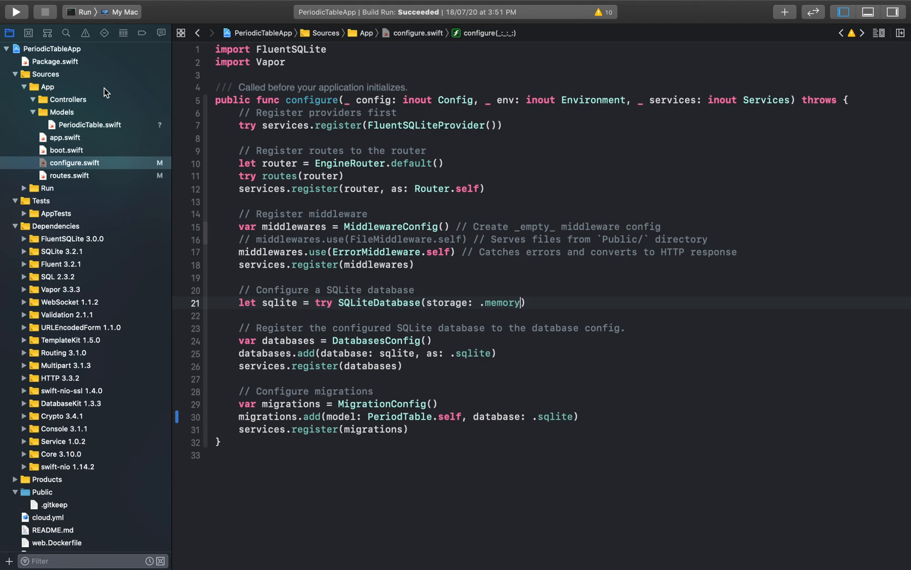
# Review the Package.swift manifest listing the vapor and fluent-sqlite dependencies.
pyautogui.click(56, 61)
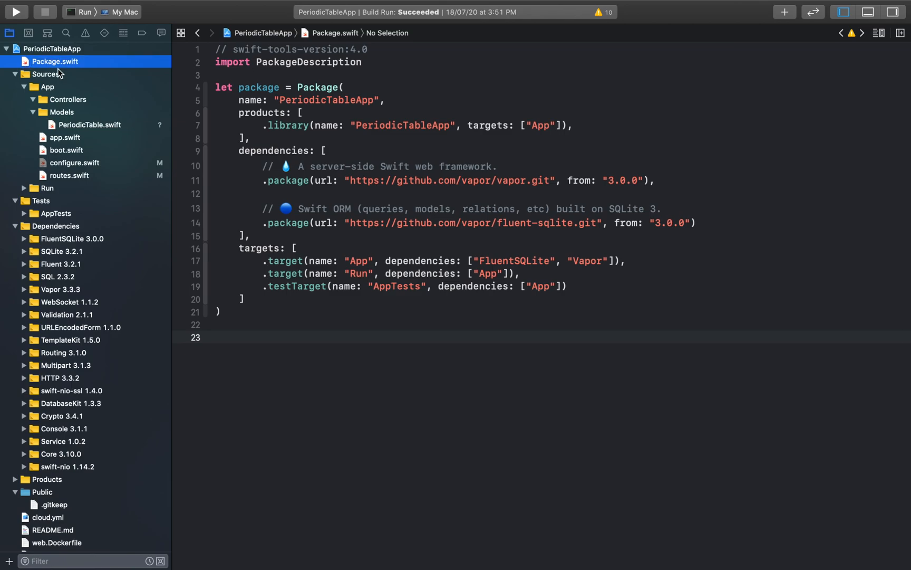
pyautogui.moveTo(501, 222)
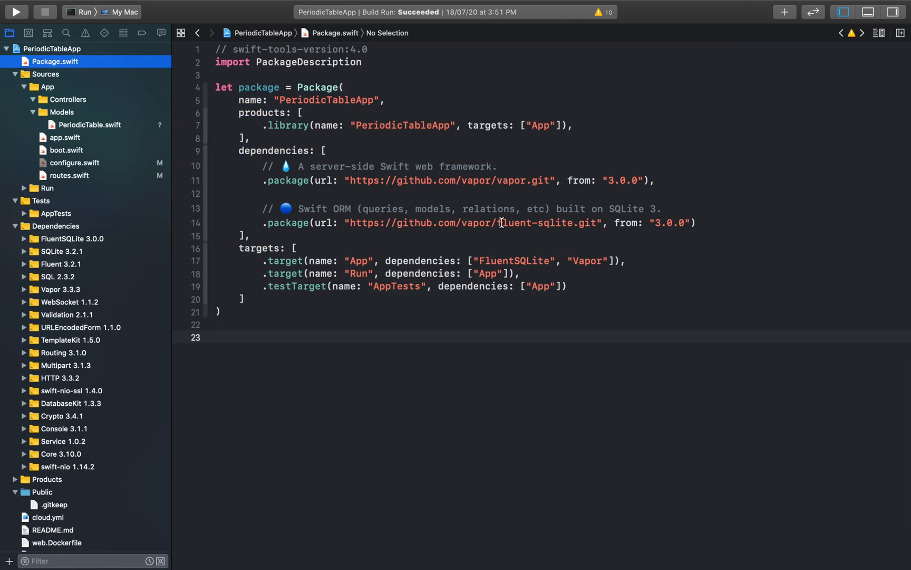
pyautogui.doubleClick(555, 222)
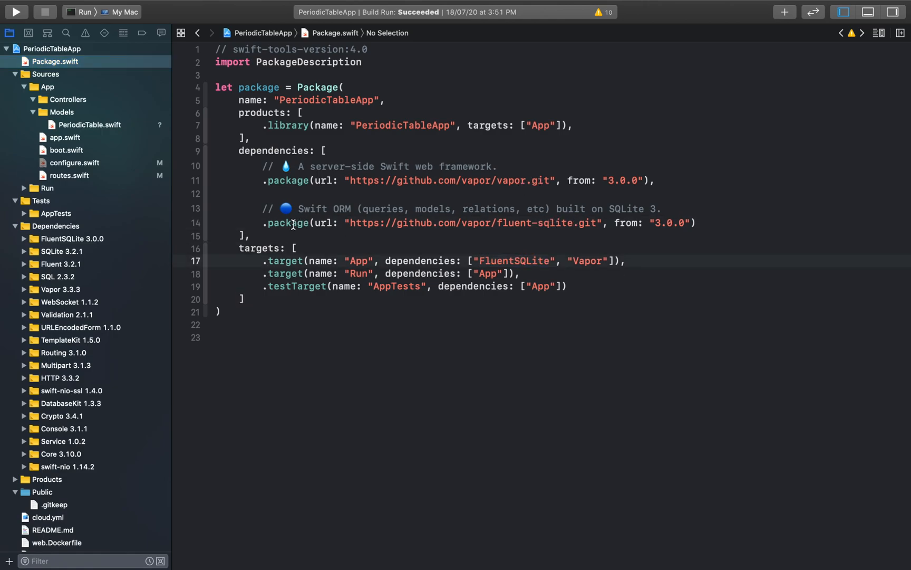
# Review configure.swift's in-memory SQLiteDatabase, DatabasesConfig and MigrationConfig registration.
pyautogui.click(74, 163)
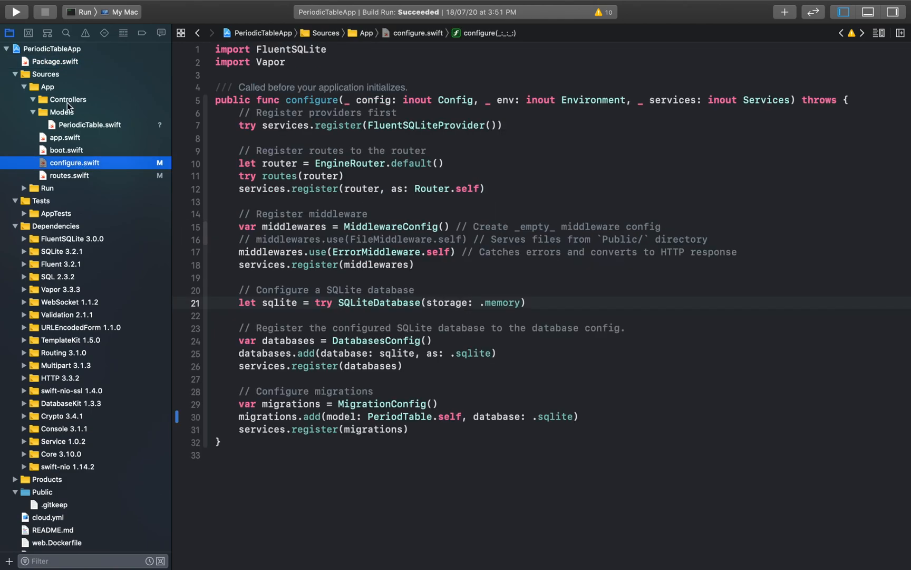
pyautogui.moveTo(89, 171)
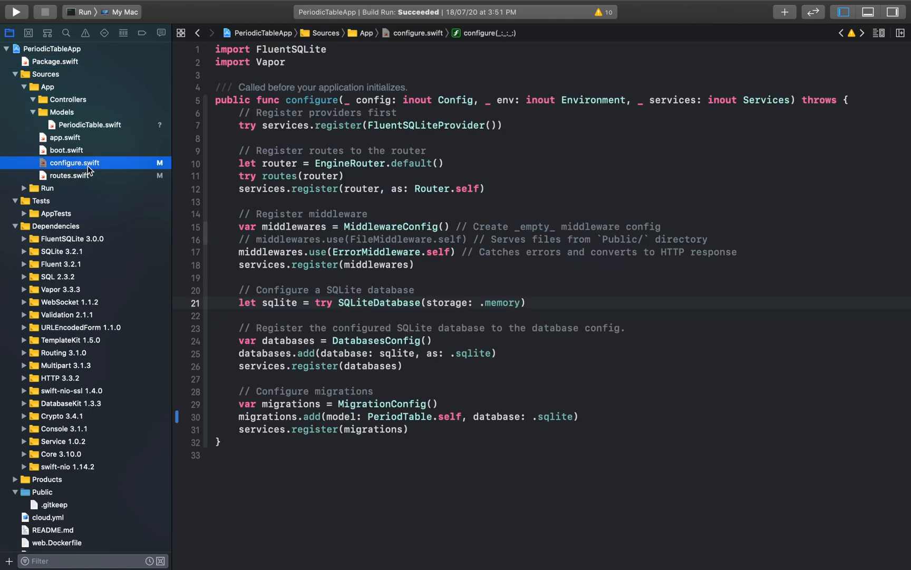
pyautogui.moveTo(320, 291)
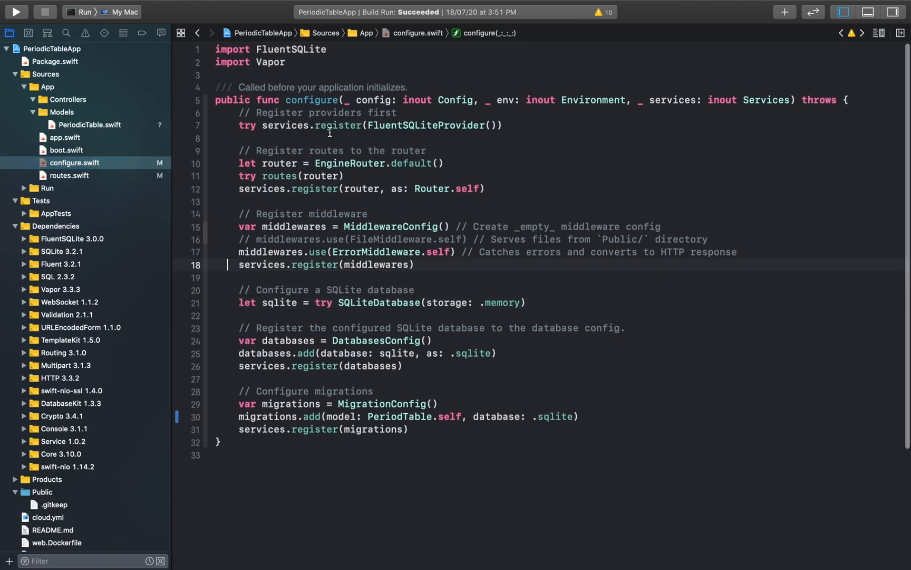
pyautogui.doubleClick(377, 302)
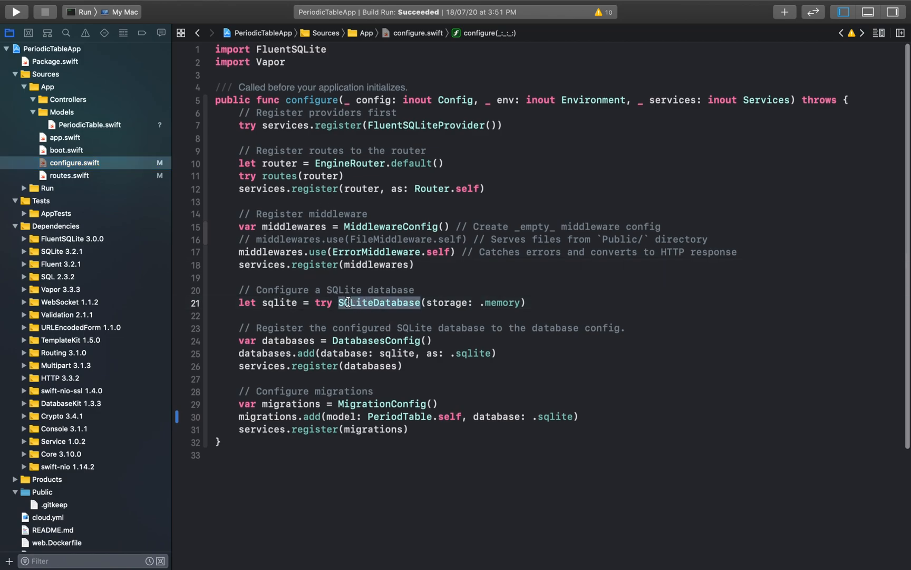
pyautogui.click(510, 302)
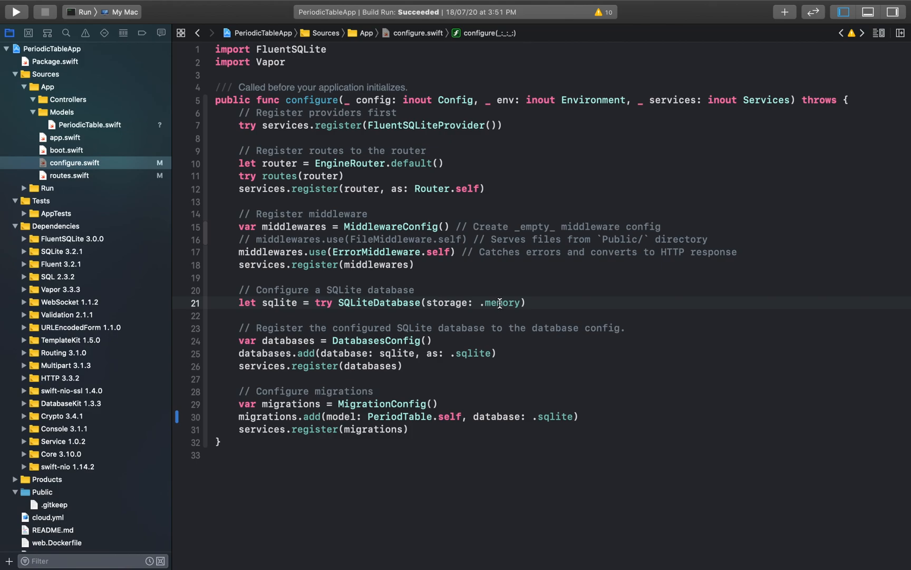
pyautogui.moveTo(505, 319)
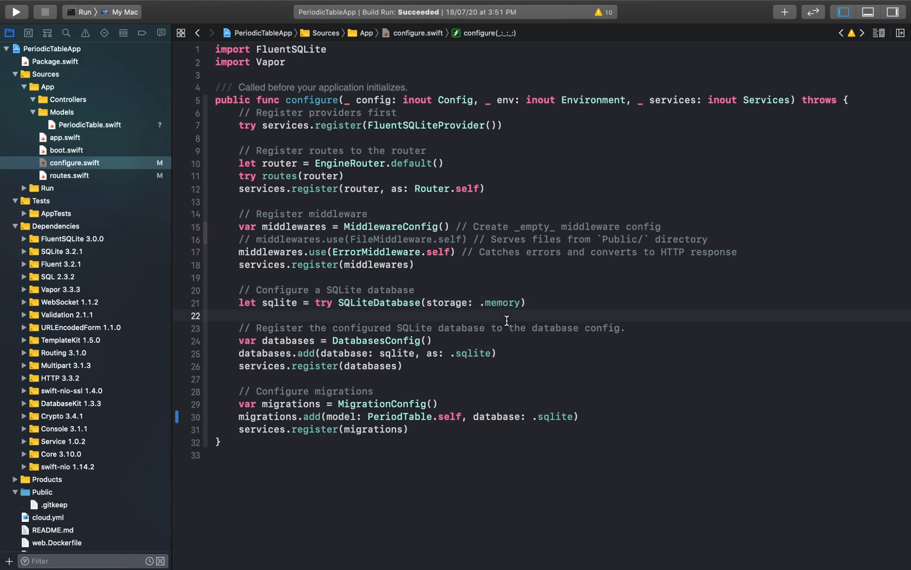
pyautogui.moveTo(503, 303)
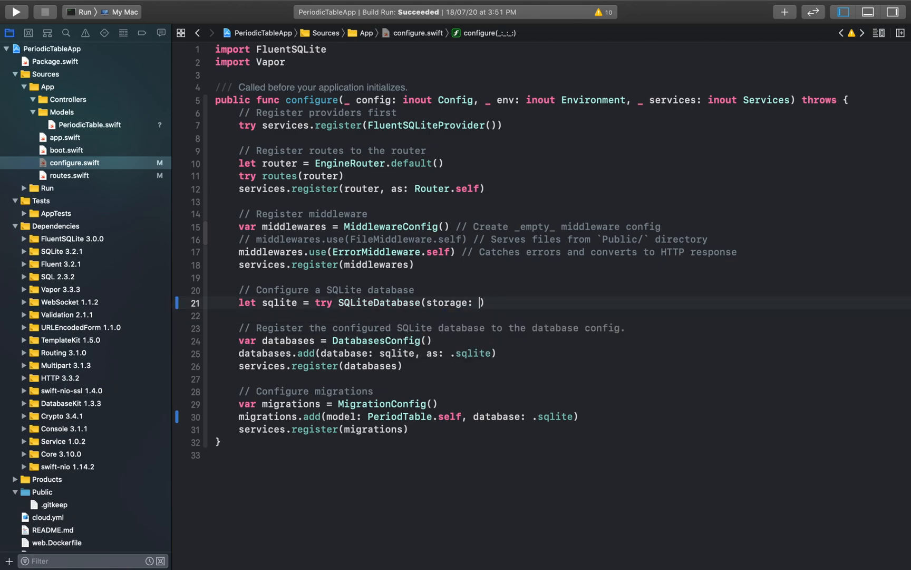
pyautogui.write('.memory')
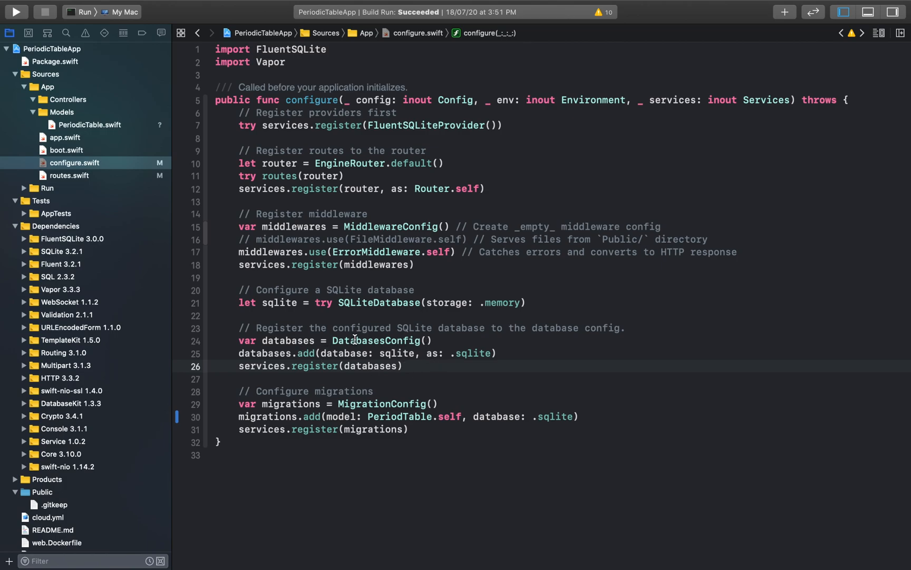
pyautogui.doubleClick(287, 341)
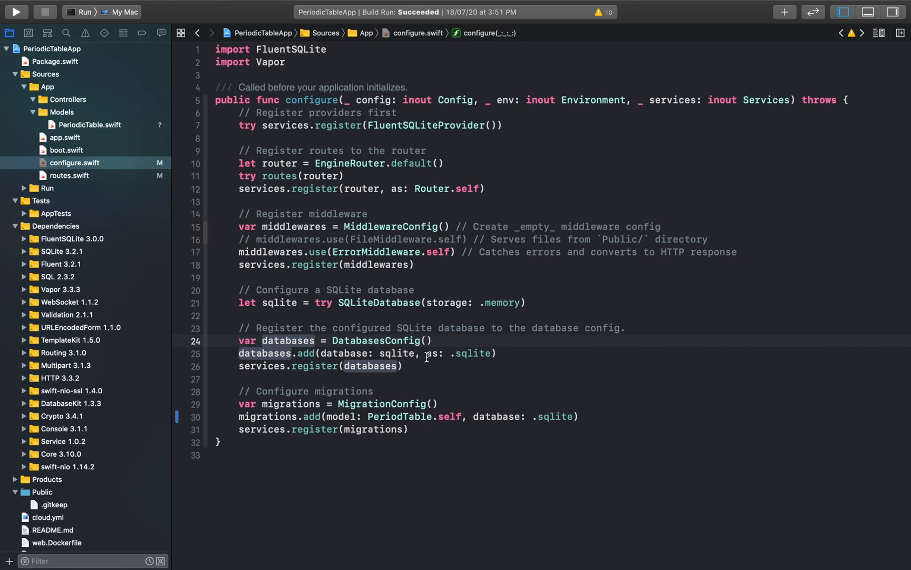
pyautogui.click(445, 353)
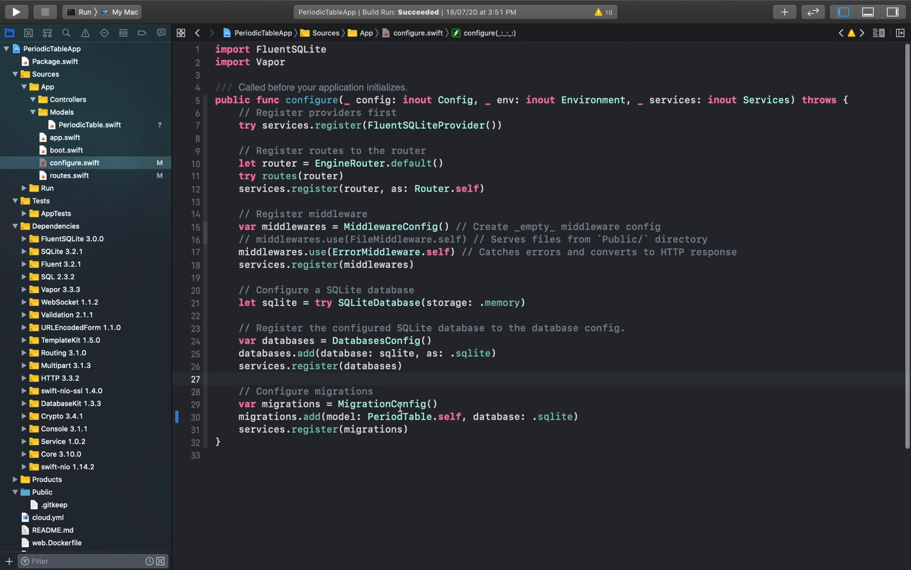
pyautogui.moveTo(348, 404)
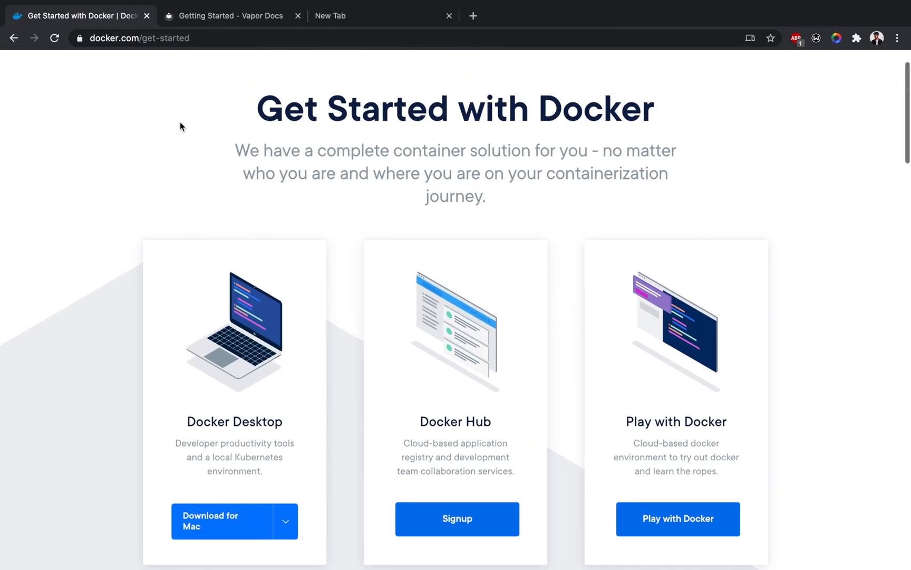
pyautogui.scroll(-3)
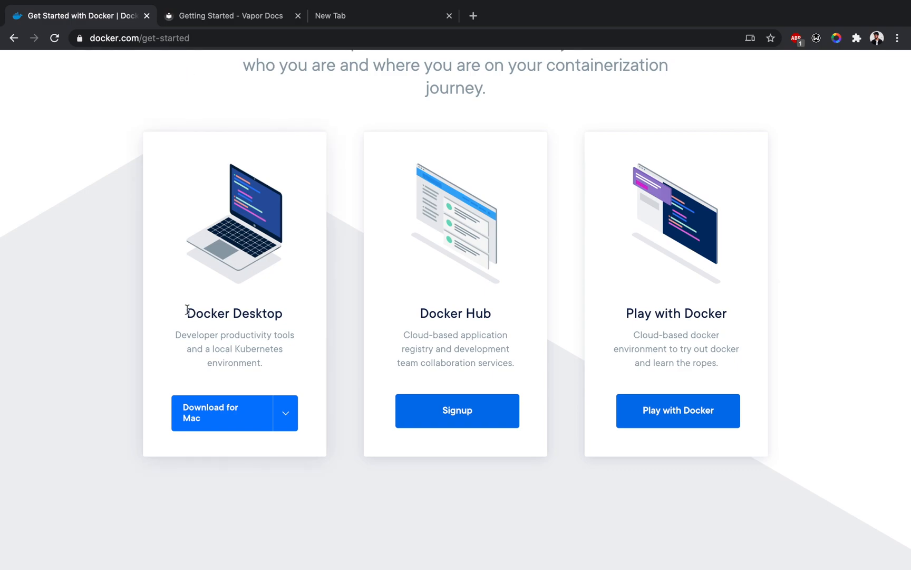
pyautogui.moveTo(244, 313)
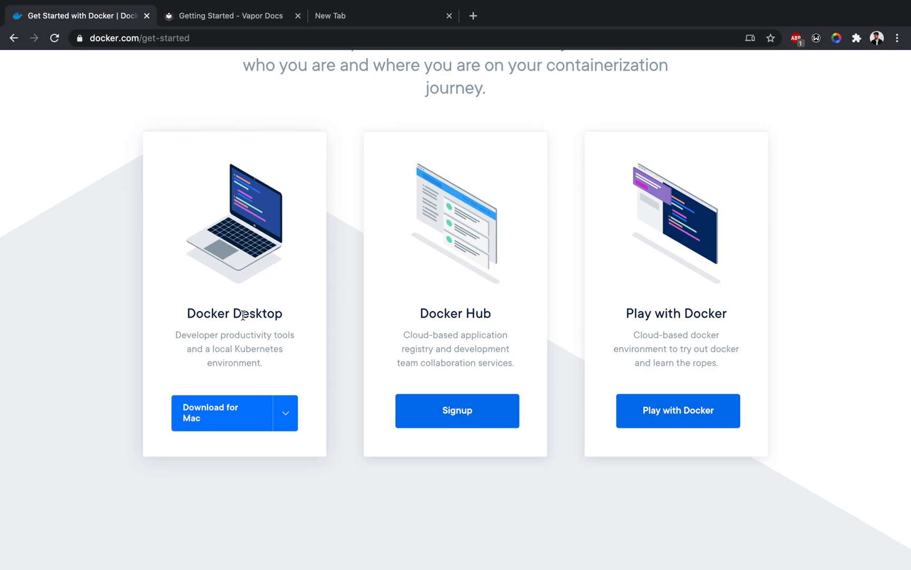
pyautogui.scroll(3)
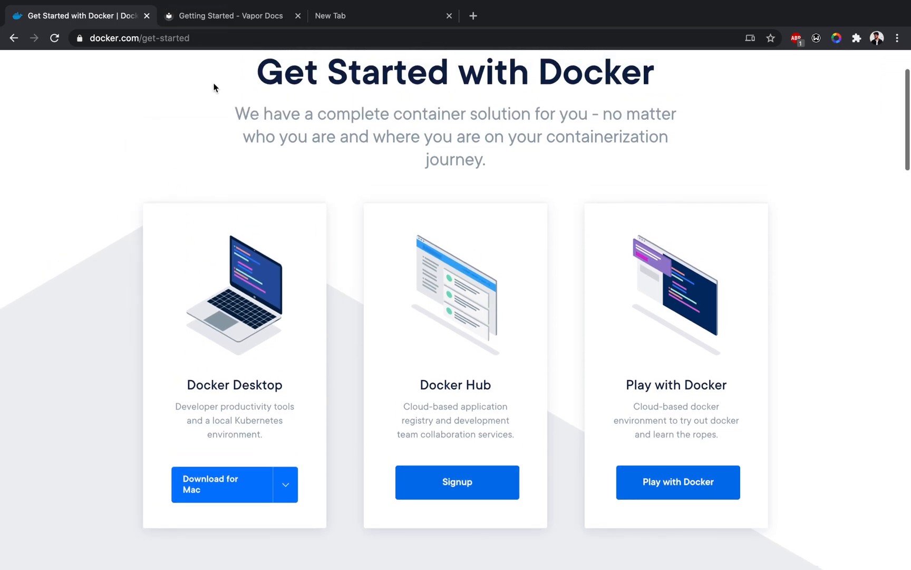
pyautogui.moveTo(285, 153)
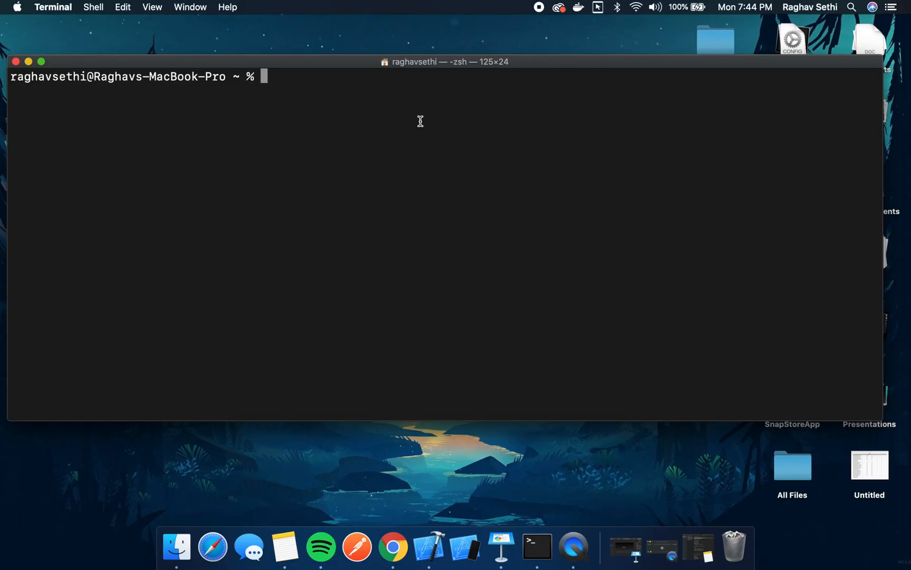
pyautogui.moveTo(240, 91)
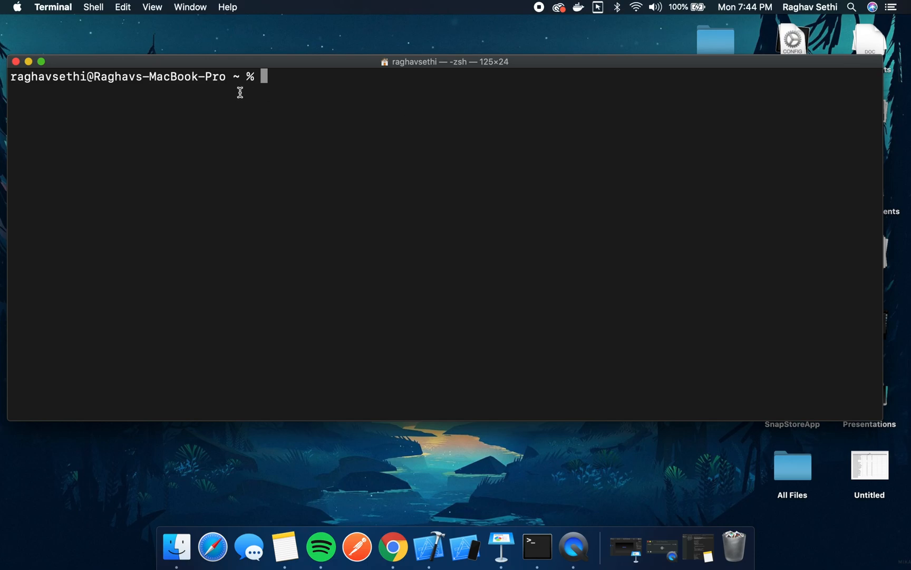
pyautogui.moveTo(289, 76)
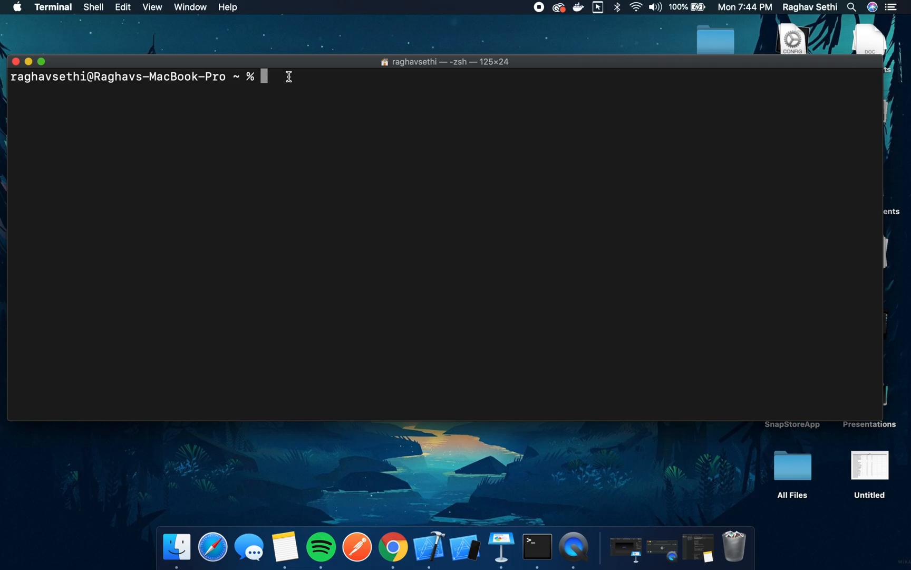
# Start a MySQL 5.7 container named mysql on port 3306 and confirm it with docker ps.
pyautogui.write('docker run --name mysql -e MYSQL_USER=vapor \\')
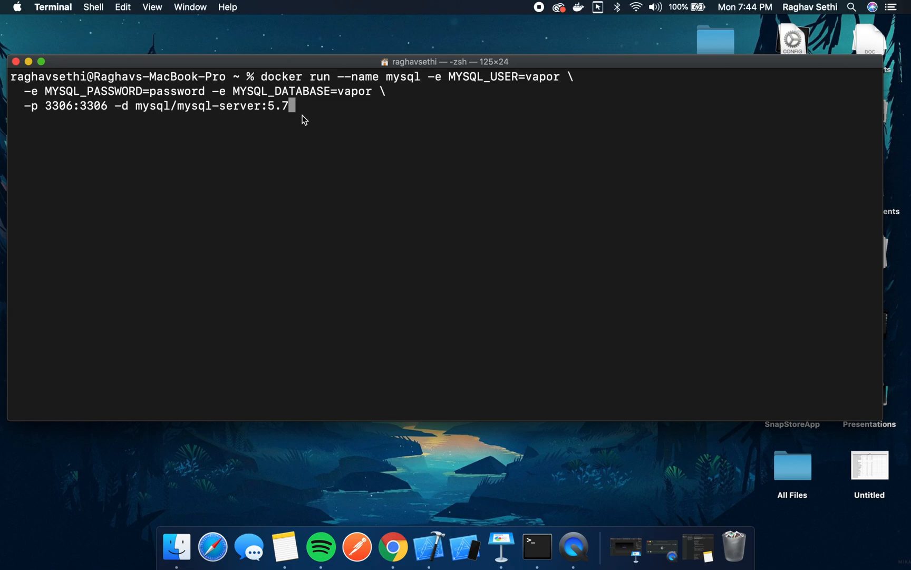
pyautogui.press('Return')
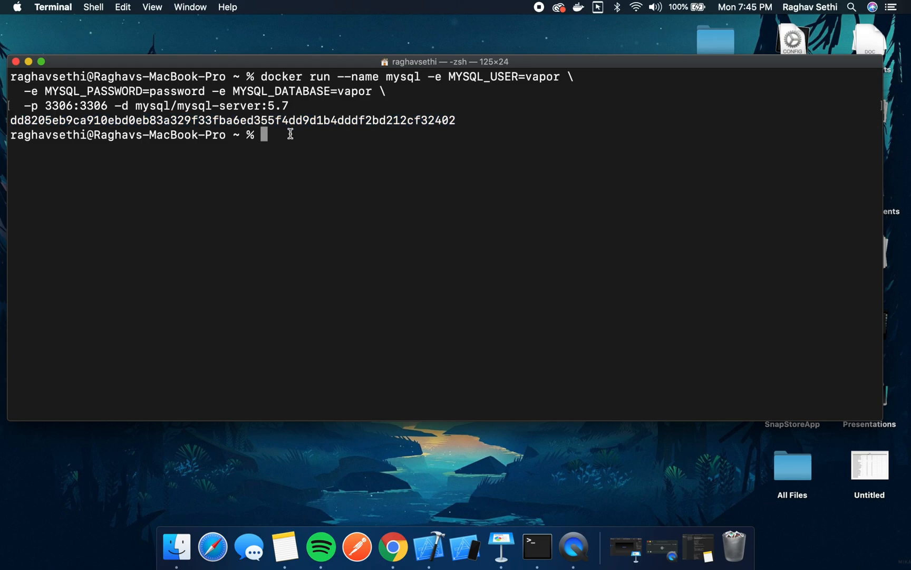
pyautogui.write('docker ps')
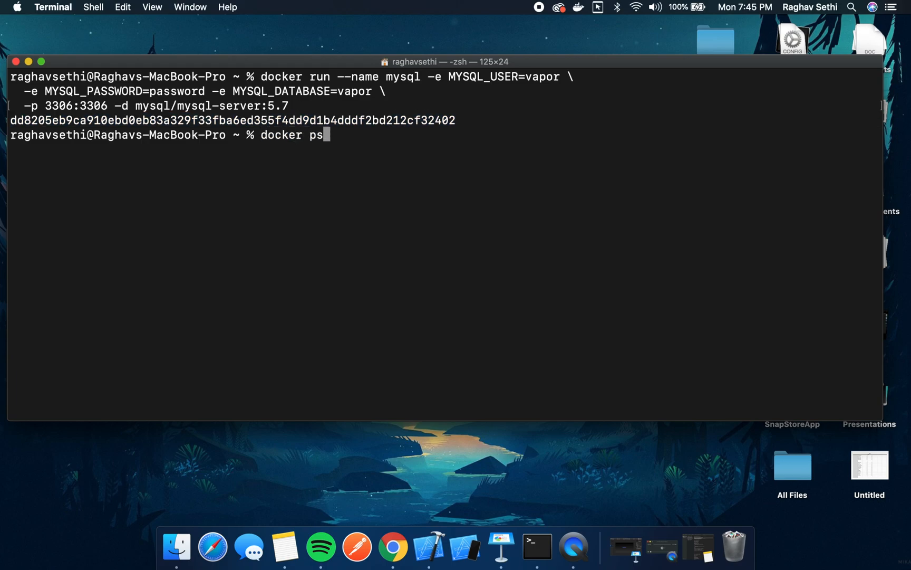
pyautogui.press('Return')
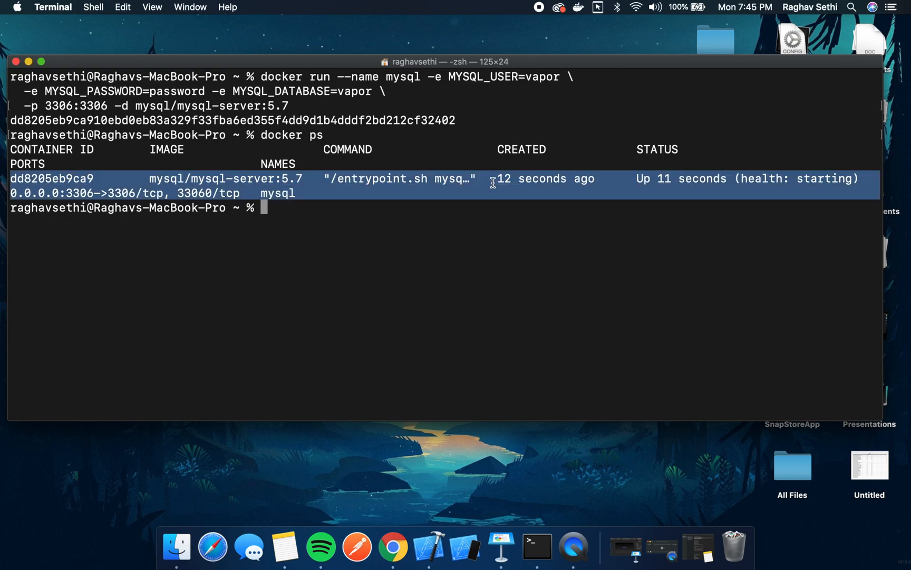
# Change into the vapor/PeriodicTableApp project folder.
pyautogui.click(382, 209)
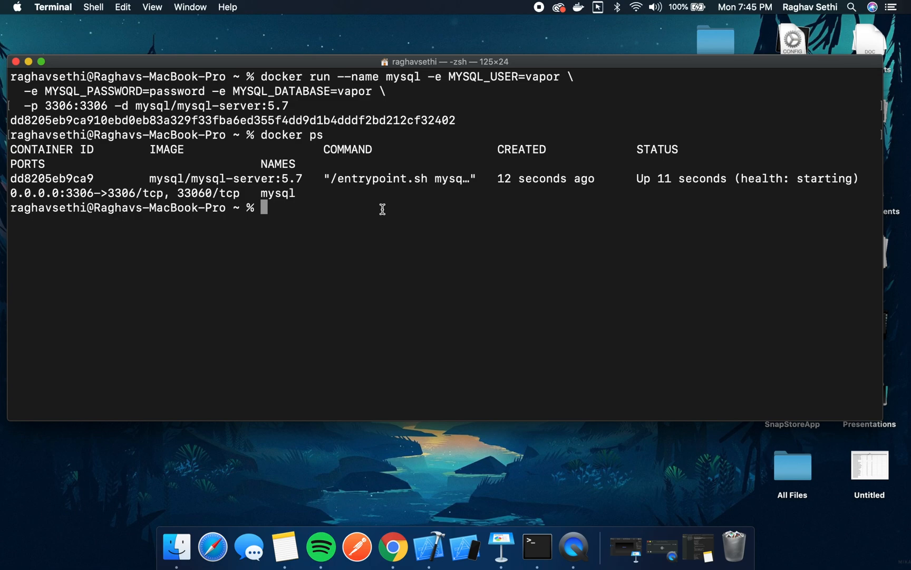
pyautogui.write('cd vapor/PeriodicTableApp')
pyautogui.write('vapor xcod')
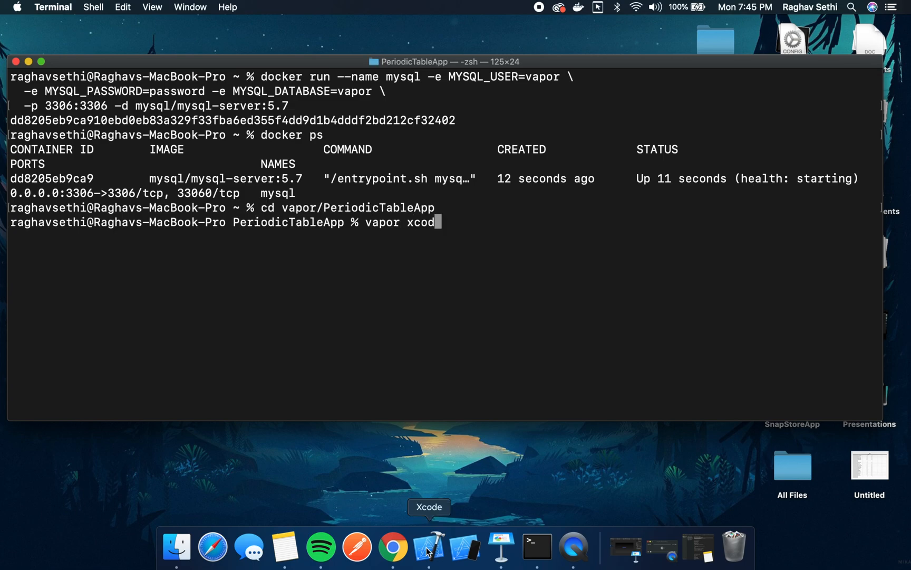
pyautogui.click(429, 547)
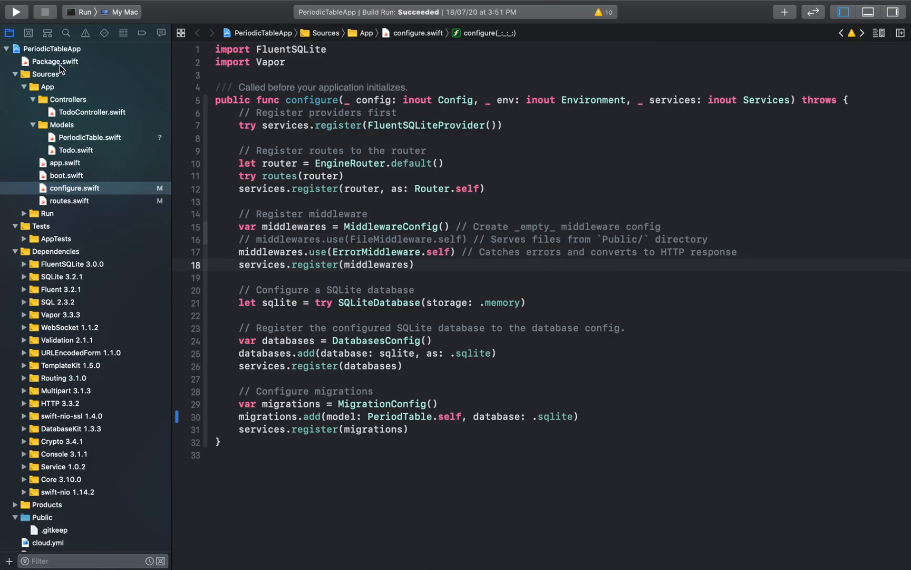
pyautogui.click(56, 61)
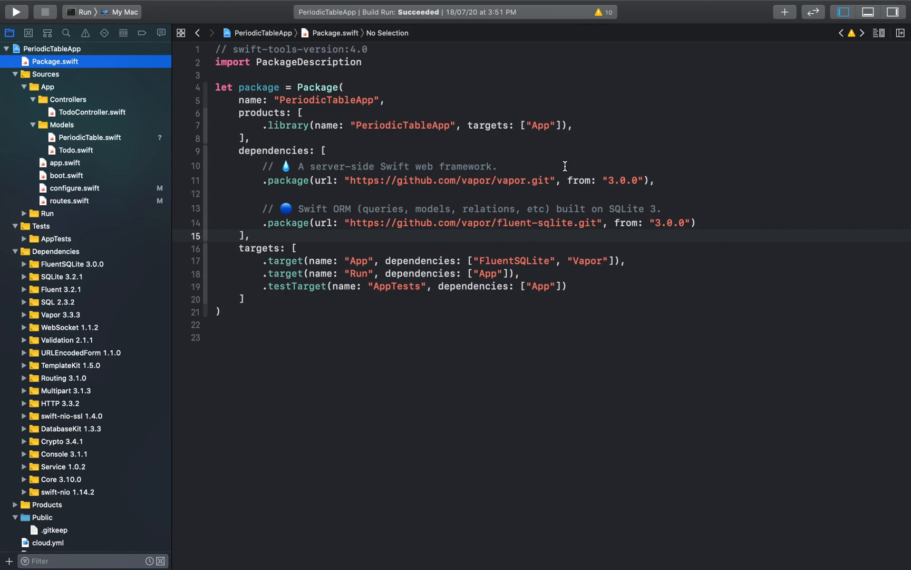
pyautogui.doubleClick(554, 222)
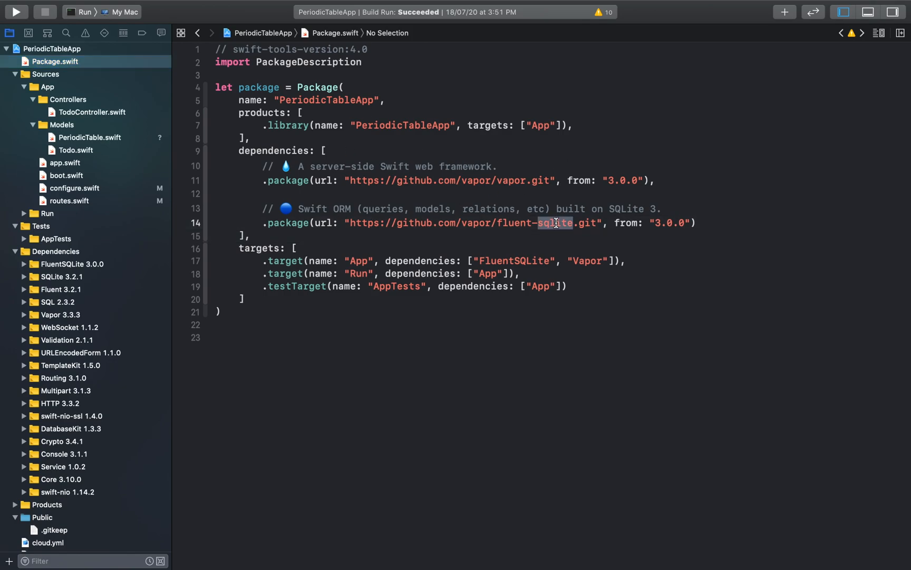
pyautogui.doubleClick(514, 260)
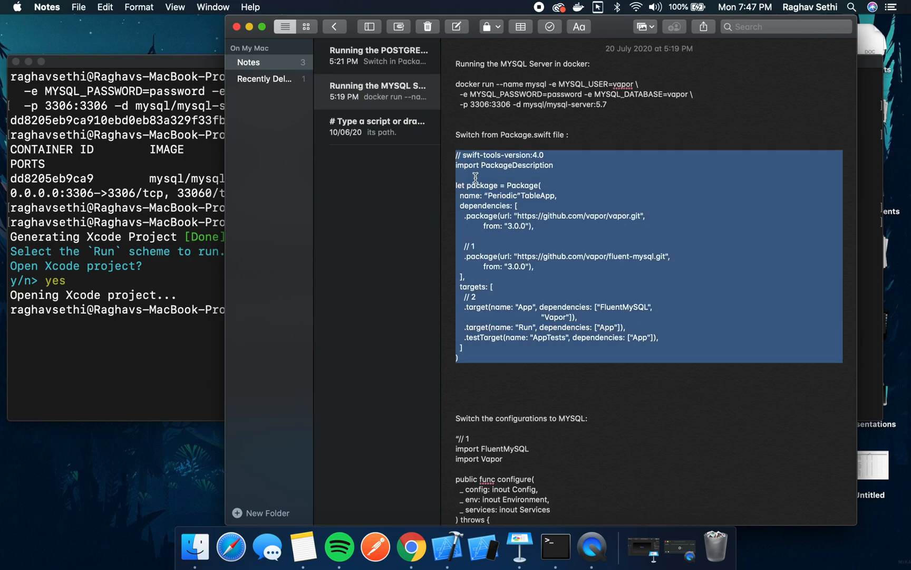
# Switch to Notes holding the MySQL Docker command and Package.swift snippet.
pyautogui.click(449, 546)
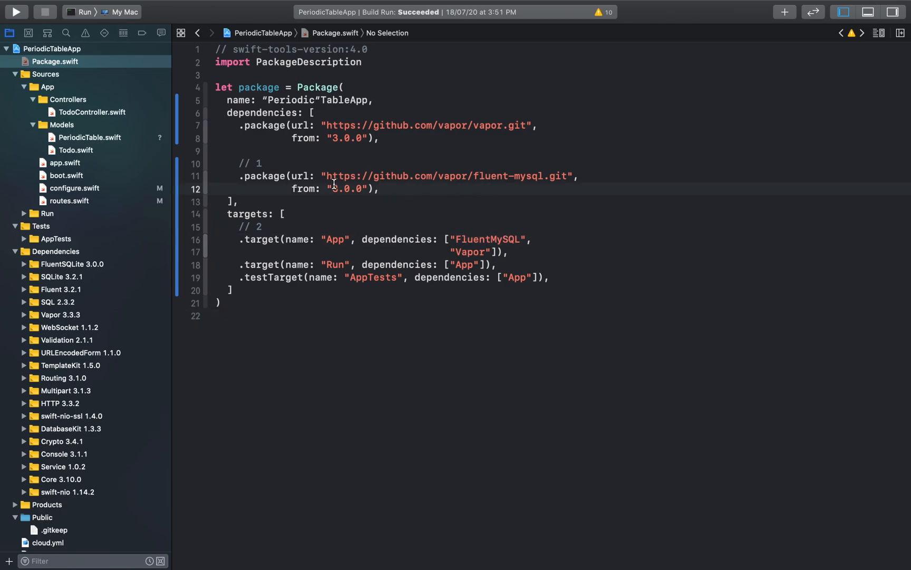
pyautogui.moveTo(501, 187)
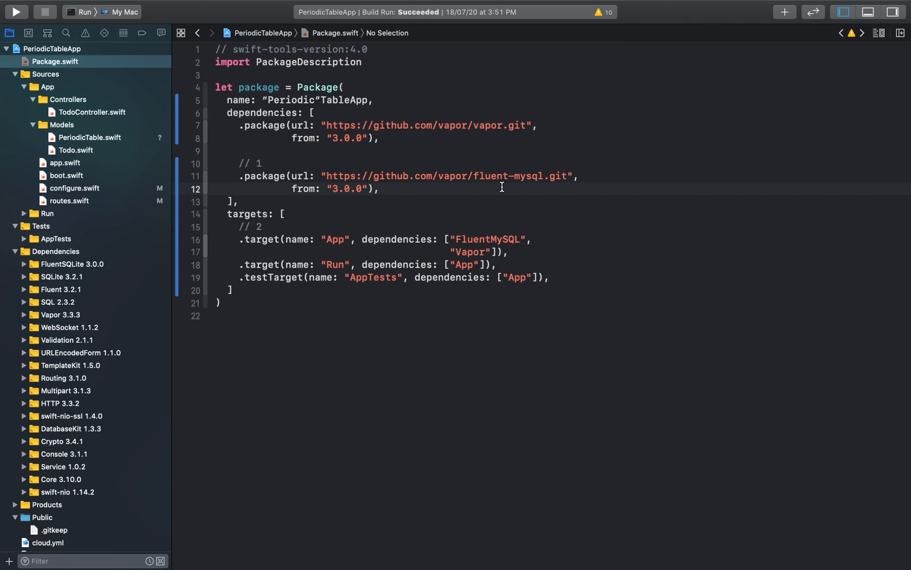
pyautogui.moveTo(473, 178)
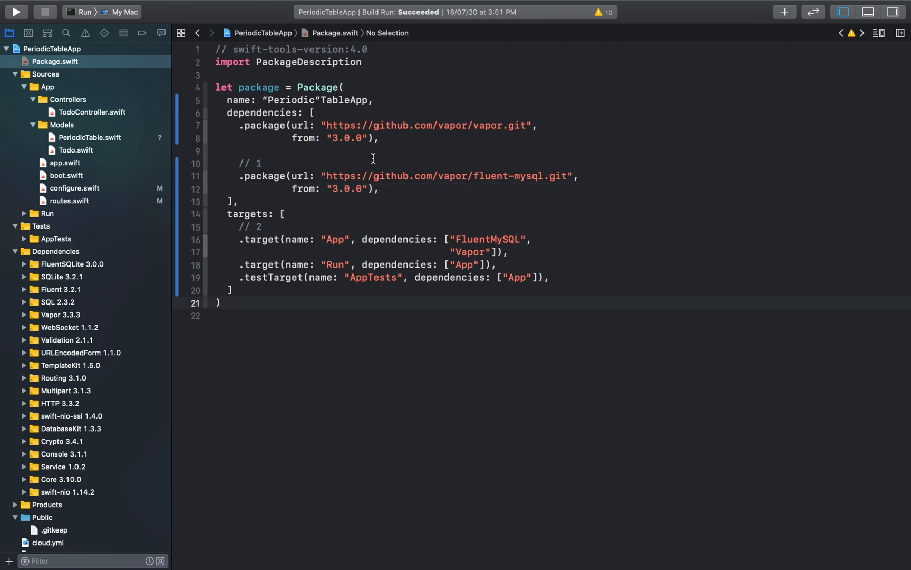
pyautogui.moveTo(332, 185)
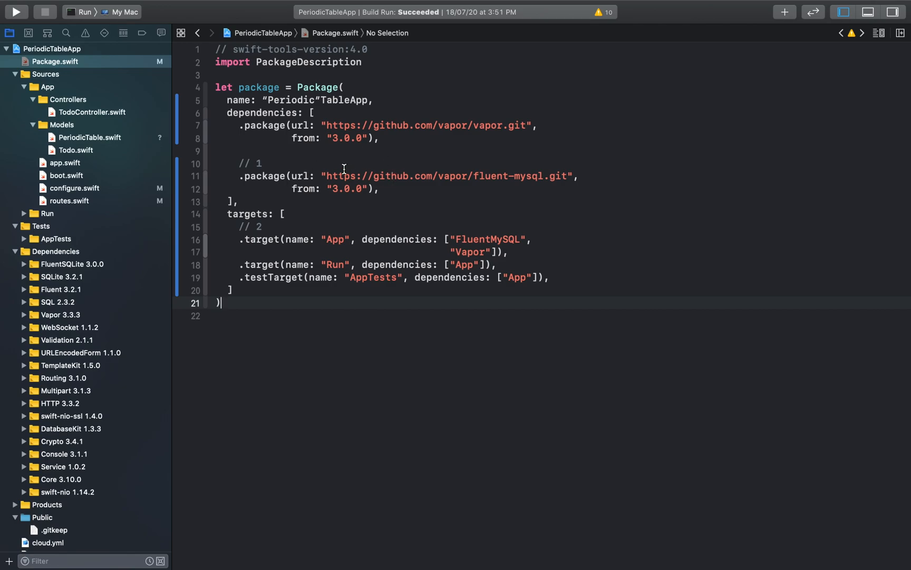
pyautogui.moveTo(300, 163)
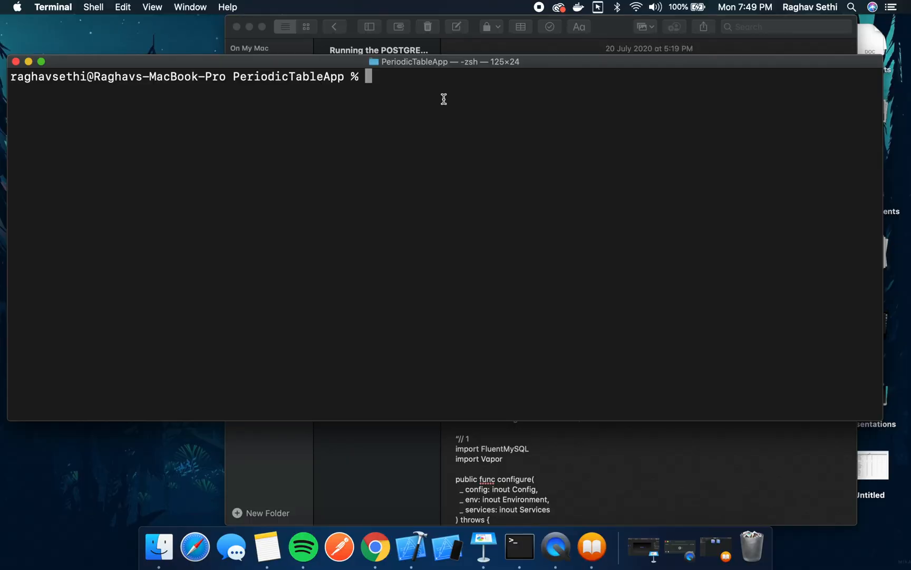
# Regenerate the Xcode project with vapor xcode in the PeriodicTableApp folder.
pyautogui.write('vapor xcod')
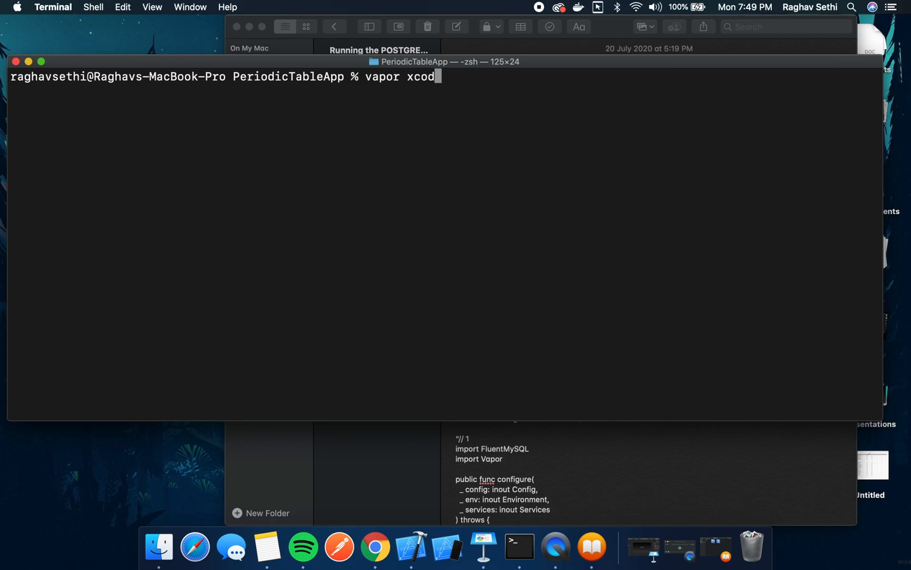
pyautogui.press('Return')
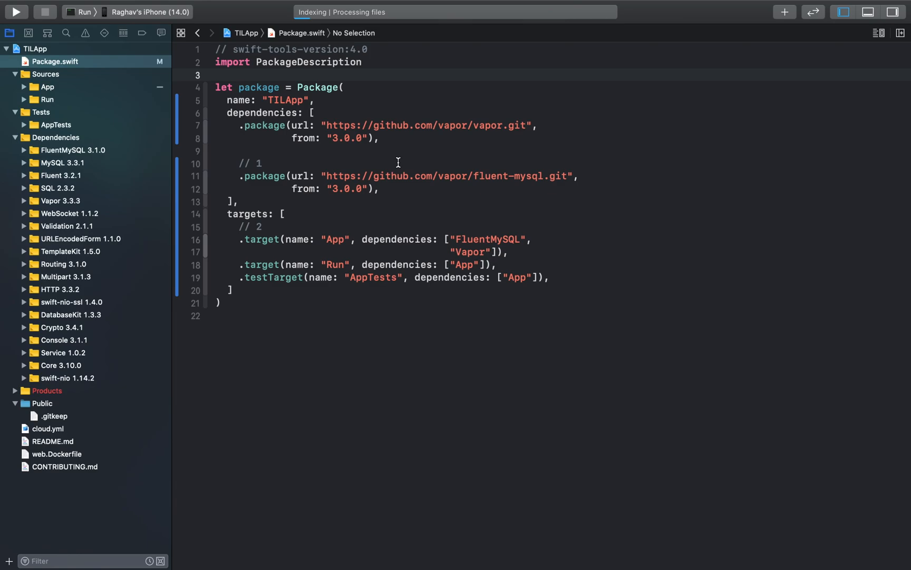
# Replace configure.swift with the FluentMySQL configuration registering a localhost MySQL database.
pyautogui.click(45, 86)
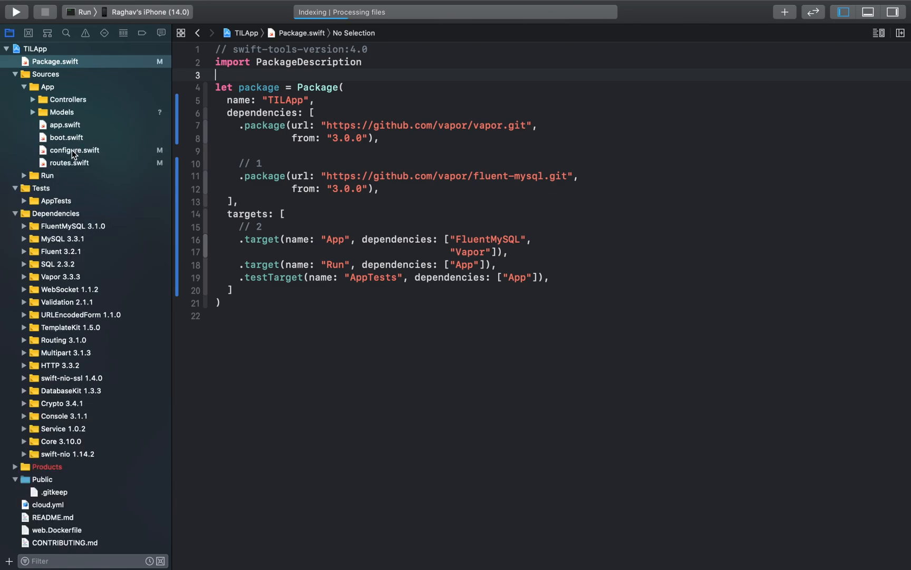
pyautogui.moveTo(80, 155)
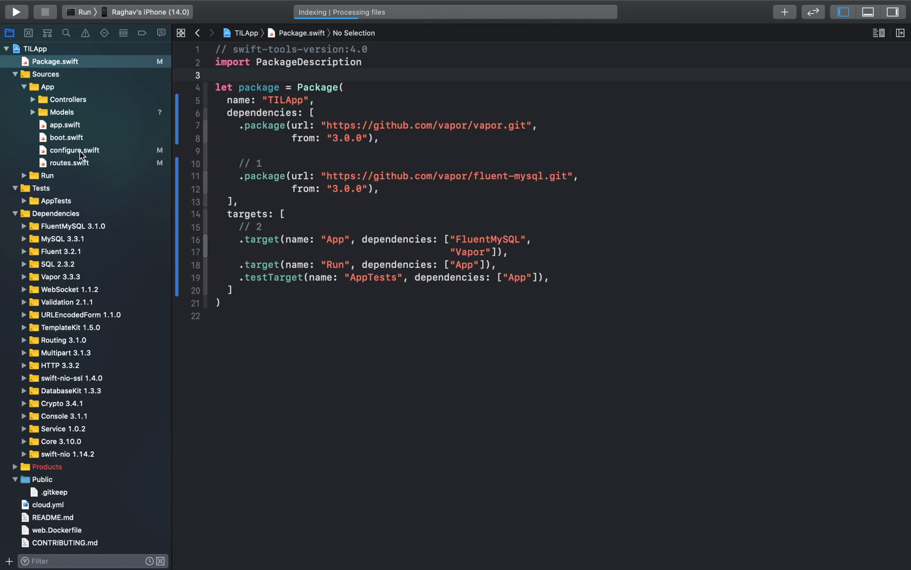
pyautogui.click(74, 150)
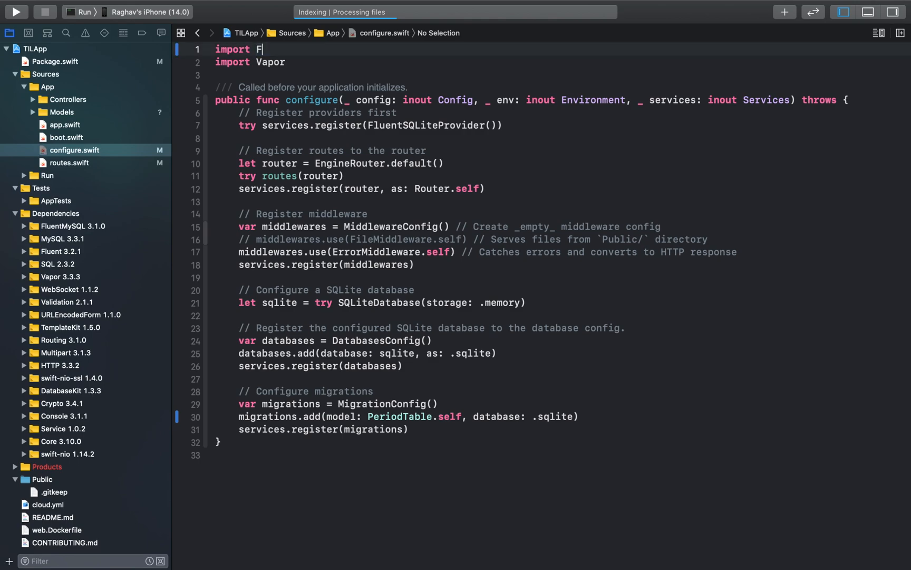
pyautogui.write('luentM')
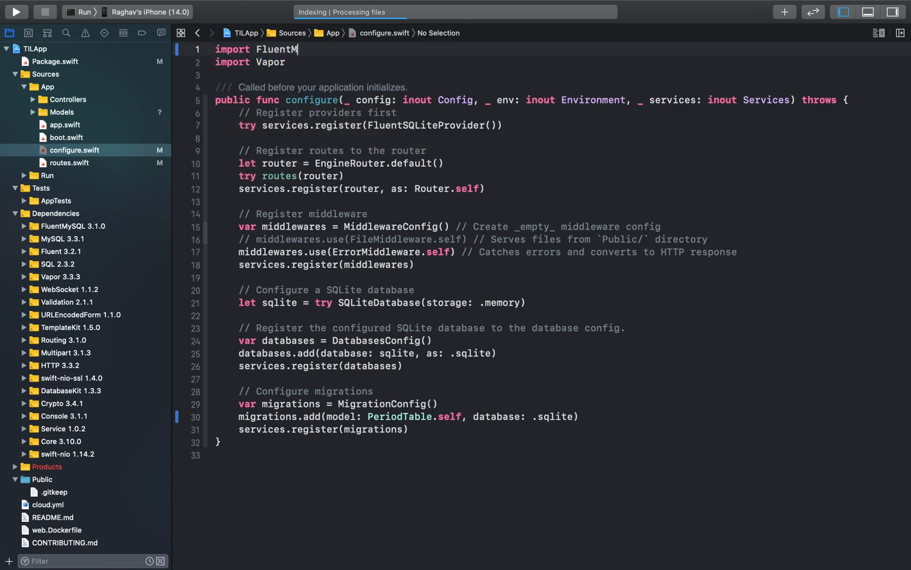
pyautogui.write('ySQL')
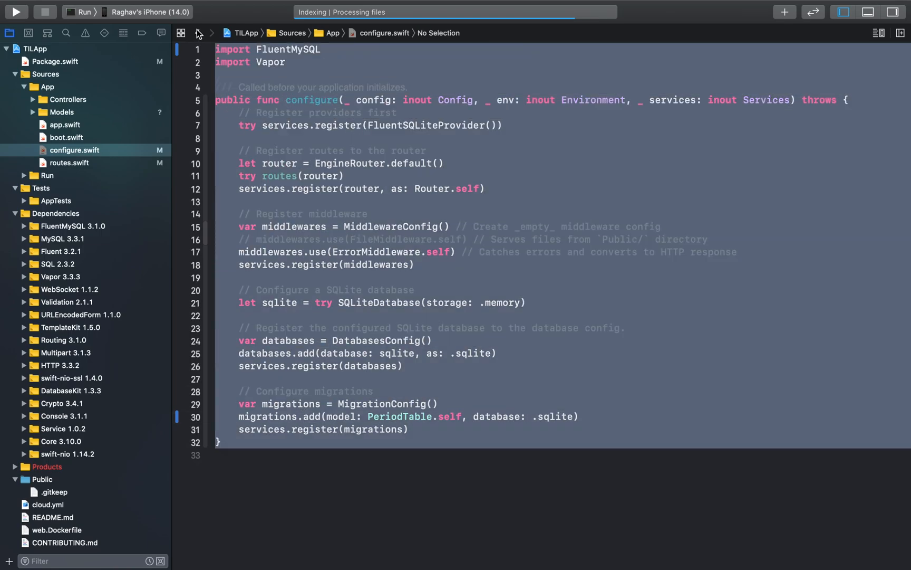
pyautogui.moveTo(353, 197)
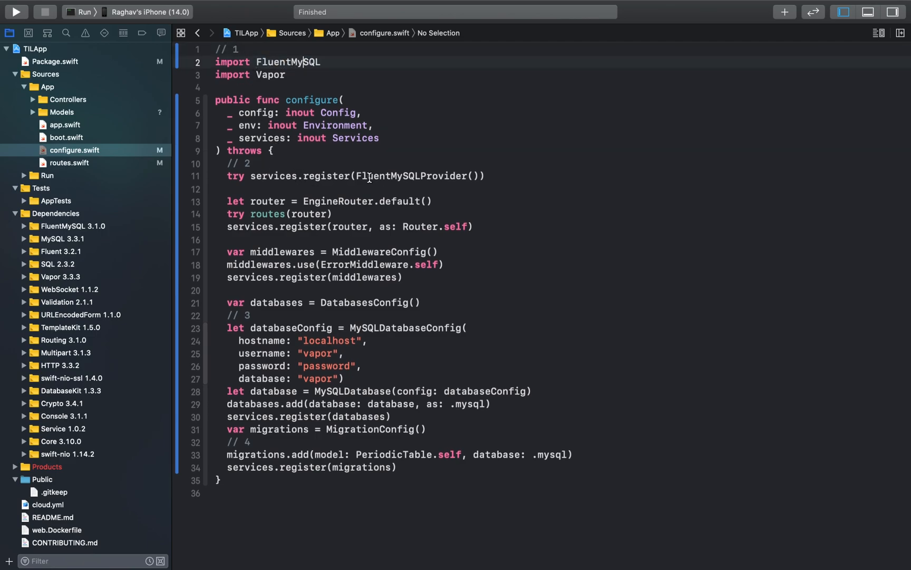
# Look over the pasted MySQL provider, database and PeriodicTable migration code.
pyautogui.click(407, 176)
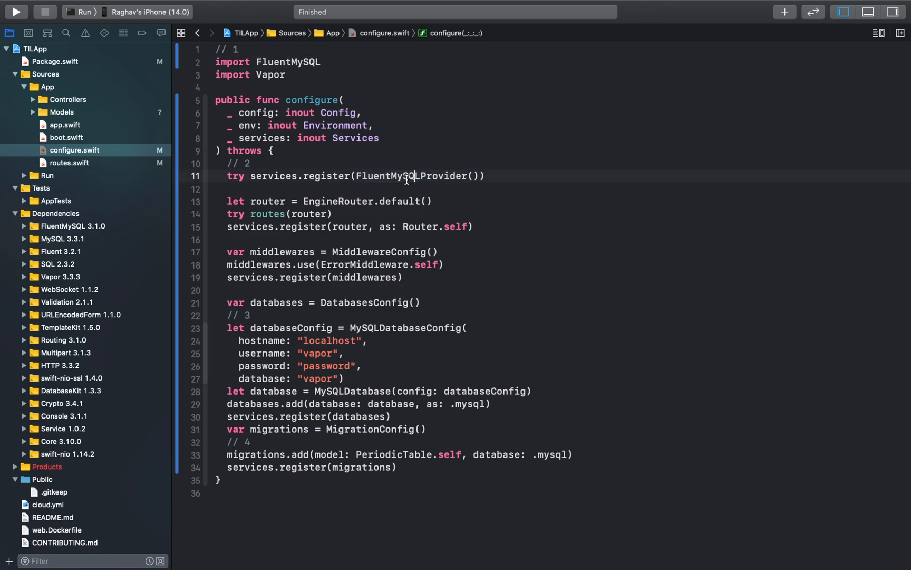
pyautogui.scroll(3)
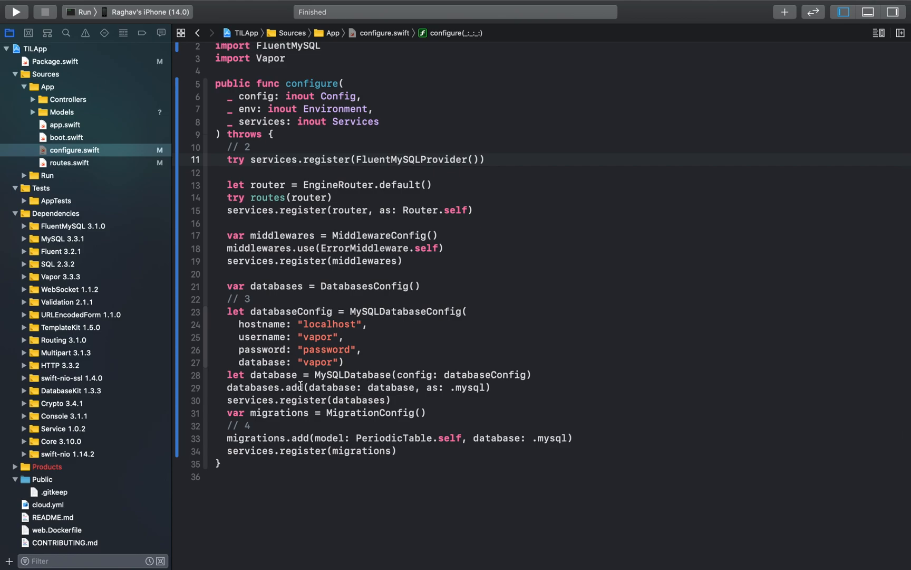
pyautogui.moveTo(459, 387)
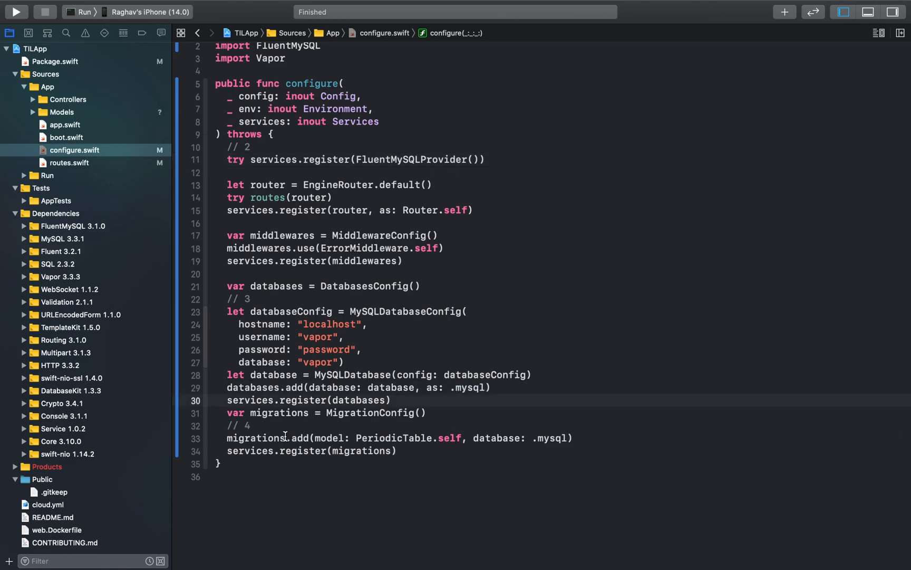
pyautogui.doubleClick(553, 438)
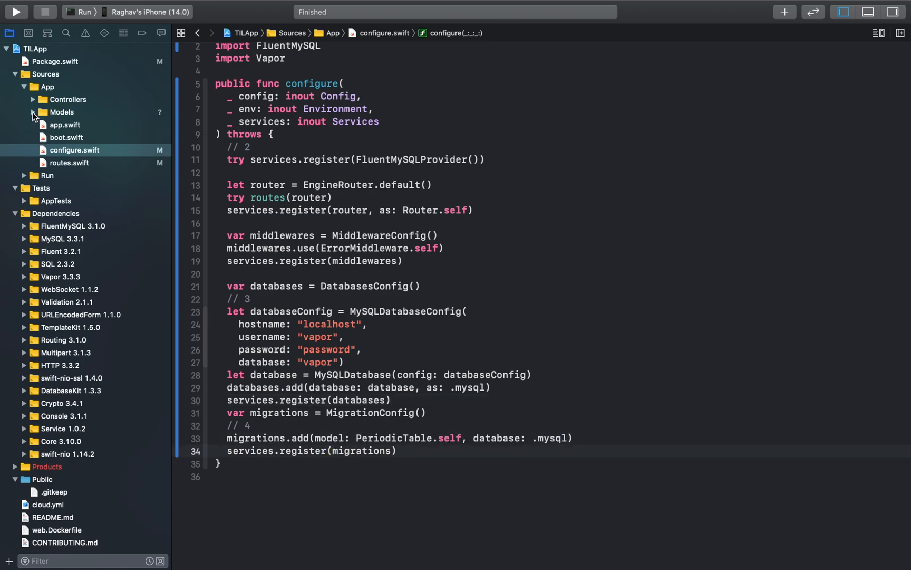
# In PeriodicTable.swift, import FluentMySQL and conform the PeriodTable model to MySQLModel.
pyautogui.click(33, 112)
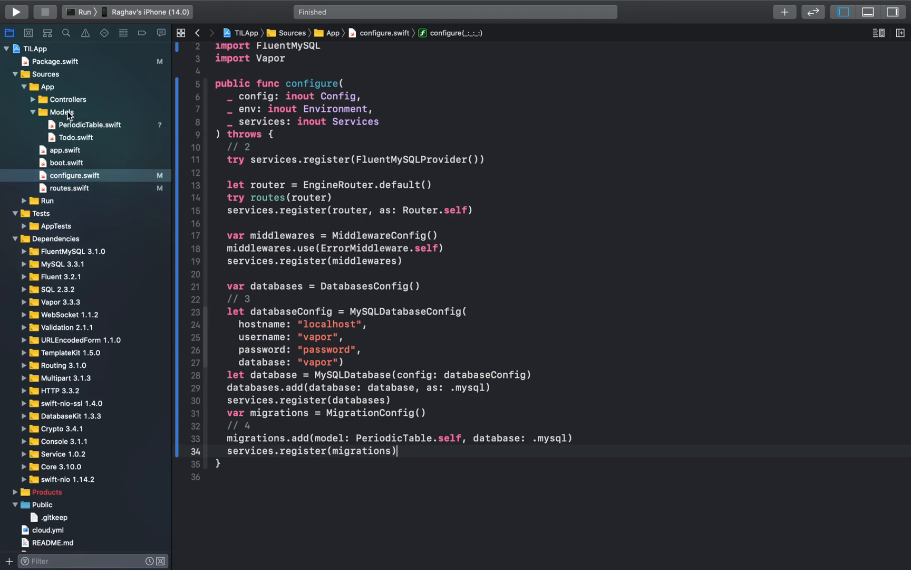
pyautogui.click(91, 125)
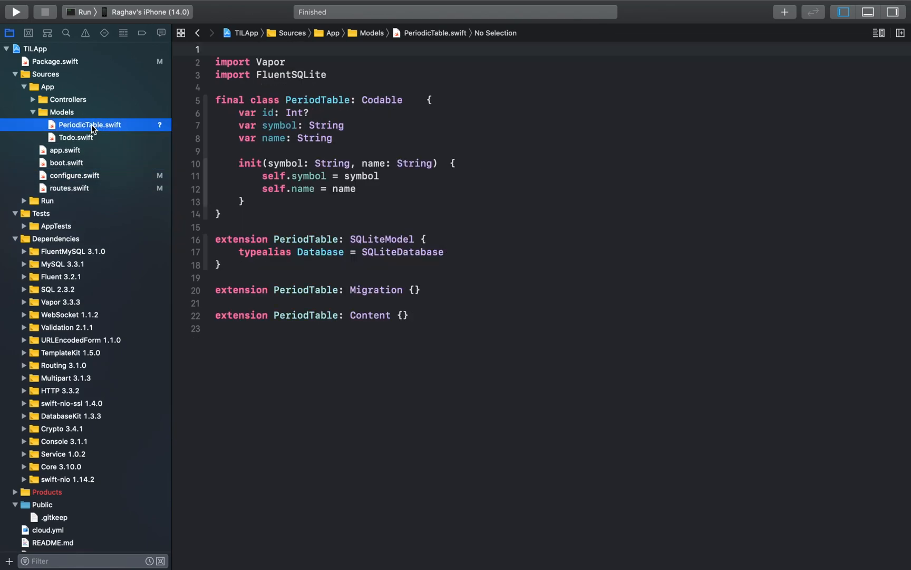
pyautogui.doubleClick(291, 74)
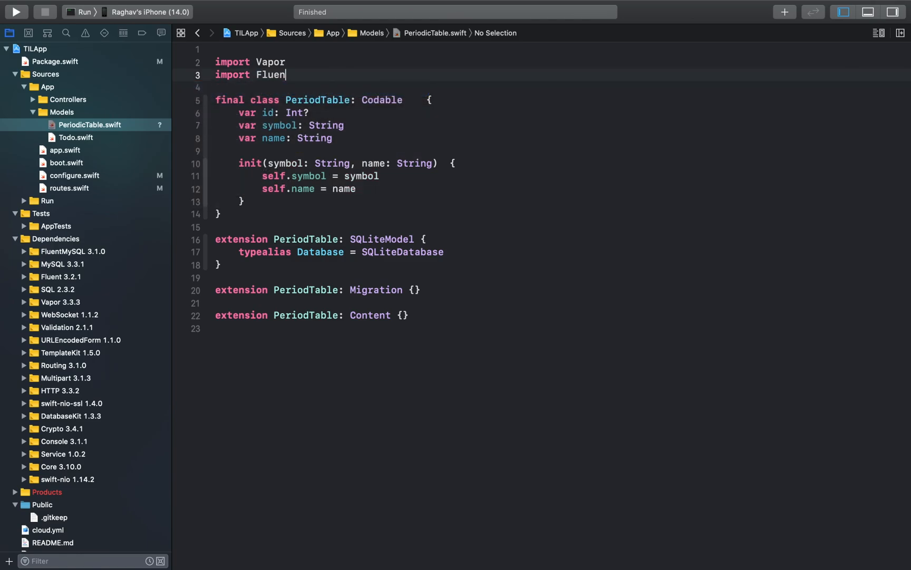
pyautogui.write('tMySQL')
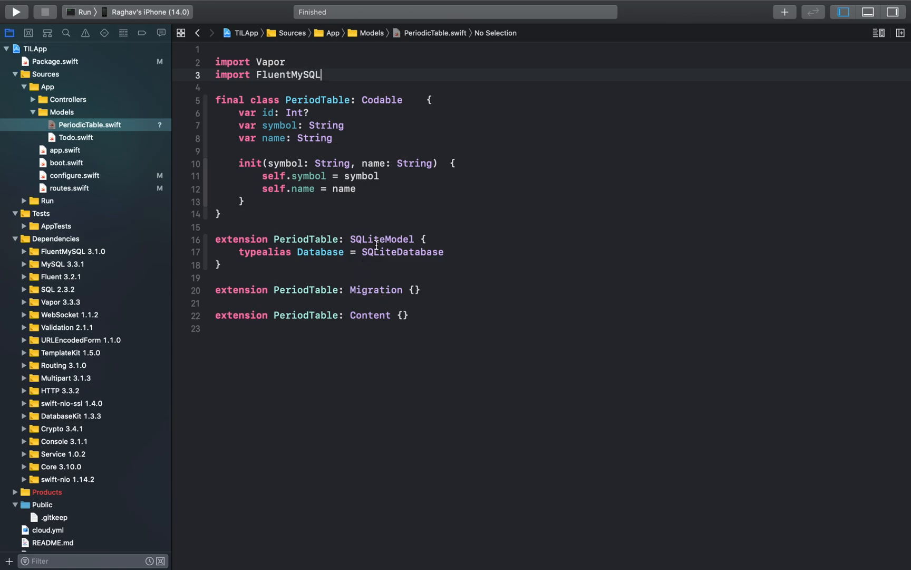
pyautogui.moveTo(384, 239)
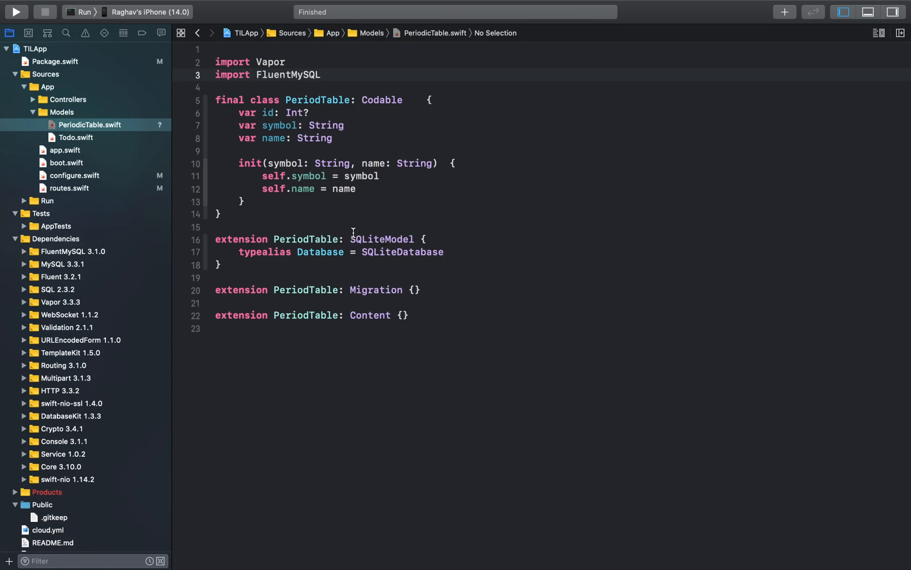
pyautogui.doubleClick(382, 239)
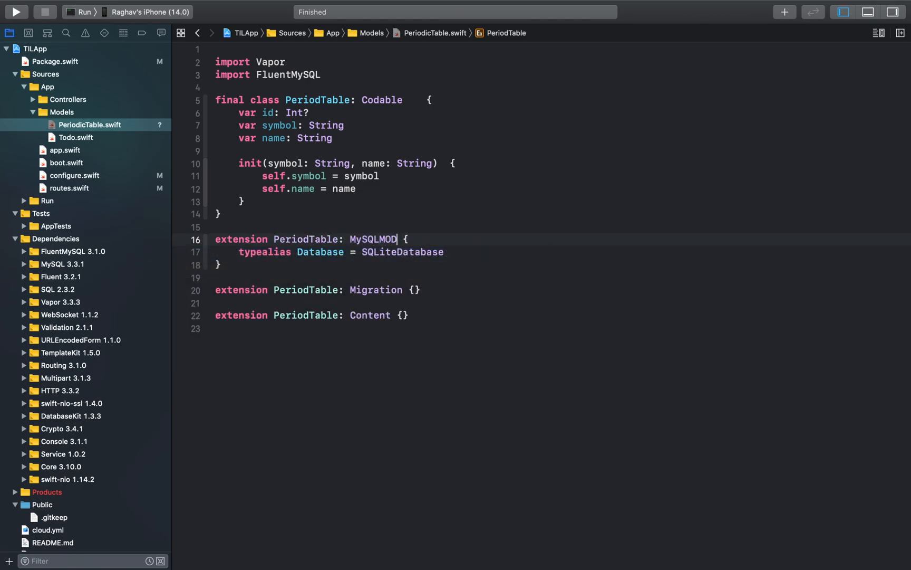
pyautogui.write('el')
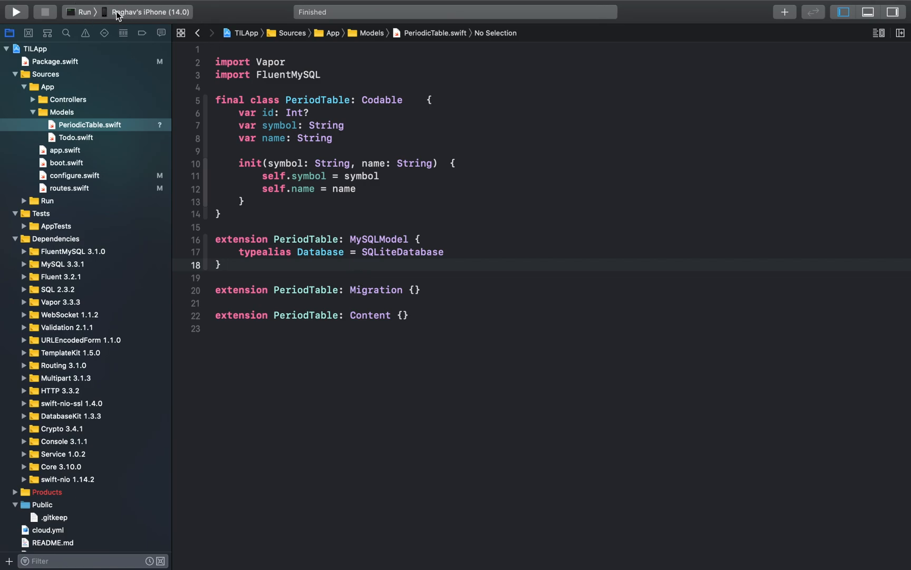
# Build the TILApp scheme and inspect the undeclared SQLiteDatabase build errors.
pyautogui.click(150, 12)
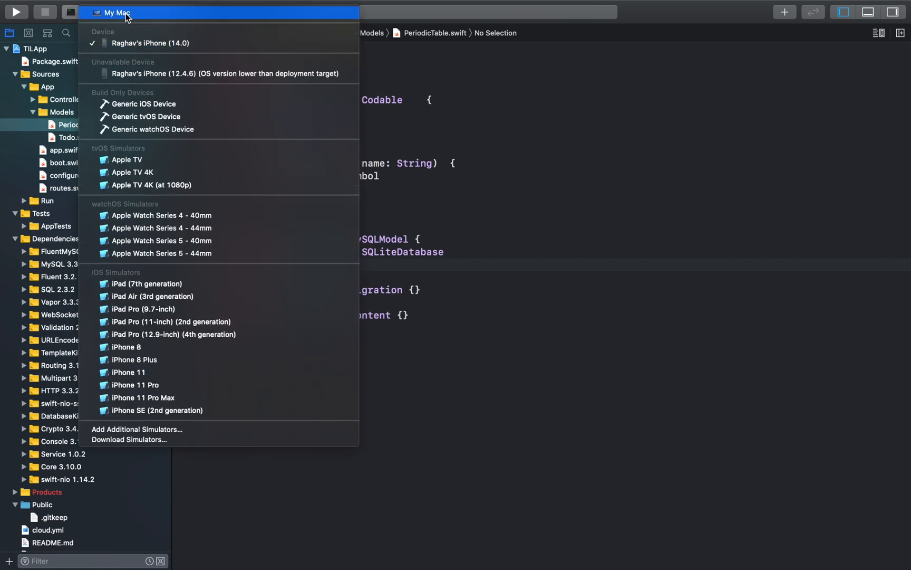
pyautogui.click(115, 13)
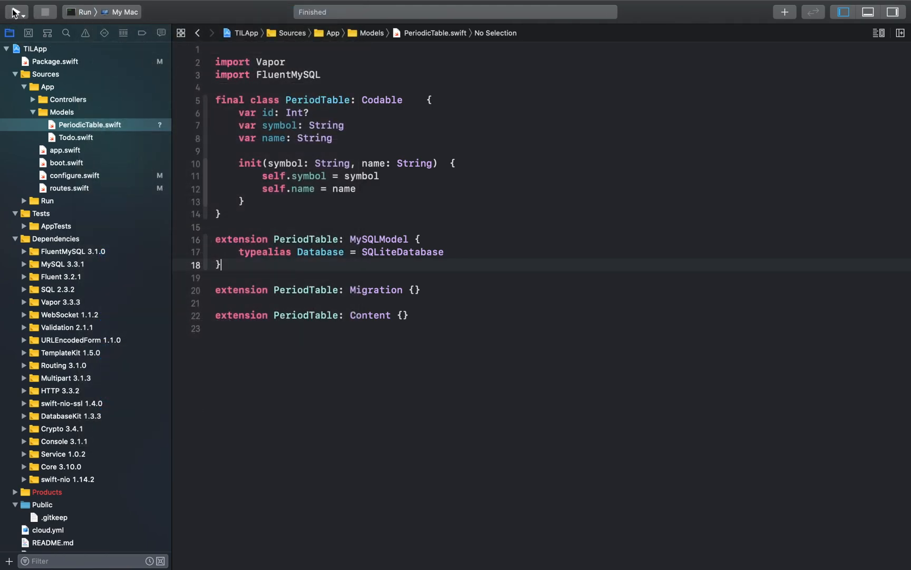
pyautogui.click(16, 11)
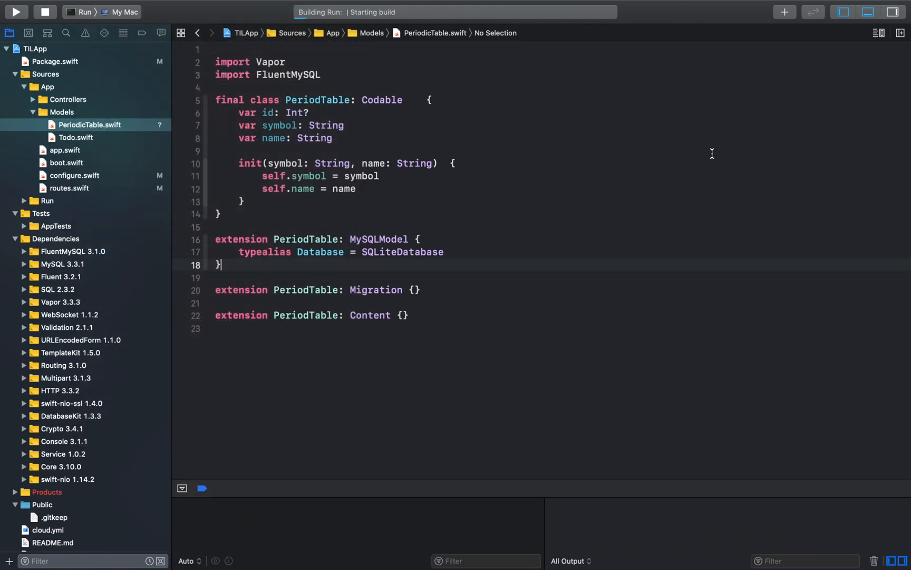
pyautogui.click(85, 33)
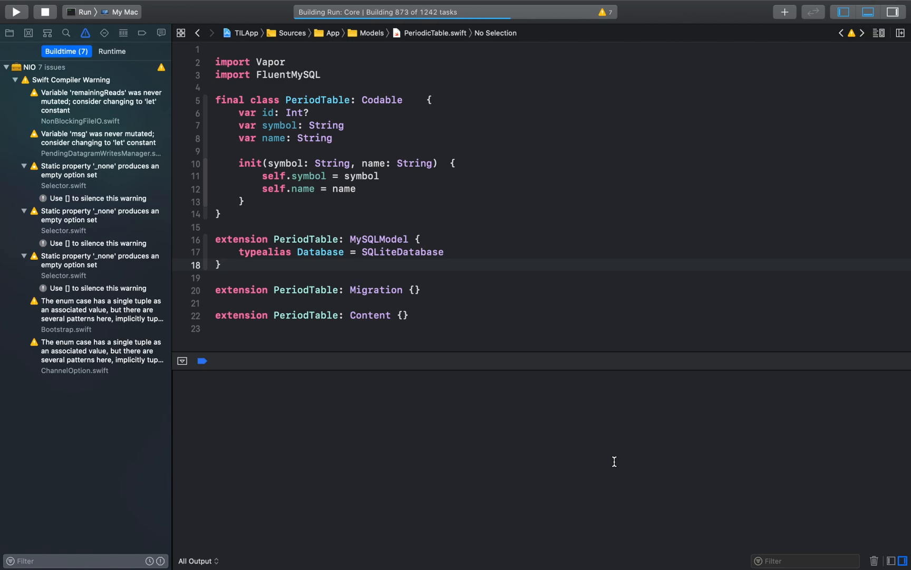
pyautogui.click(76, 137)
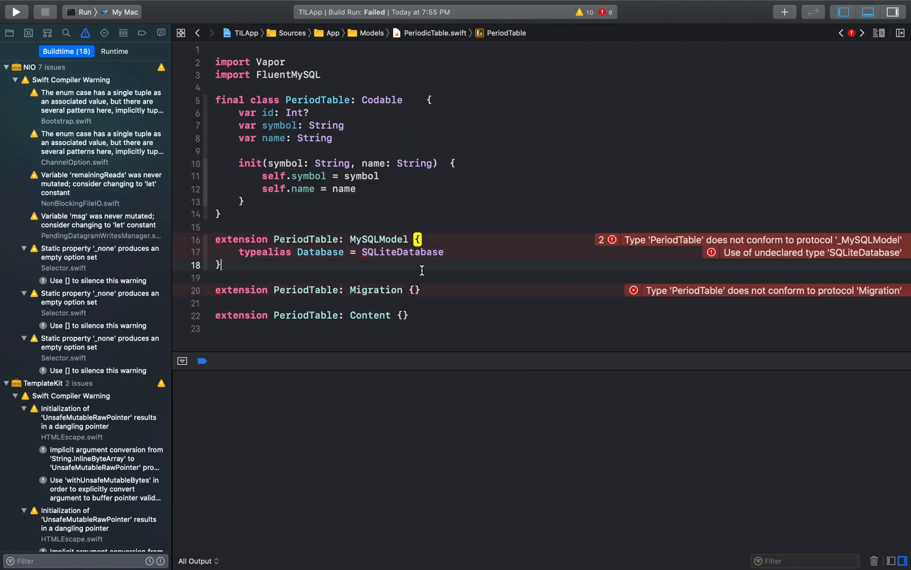
# Rename the undeclared SQLiteDatabase typealias in PeriodicTable.swift to MySQLDatabase.
pyautogui.doubleClick(402, 252)
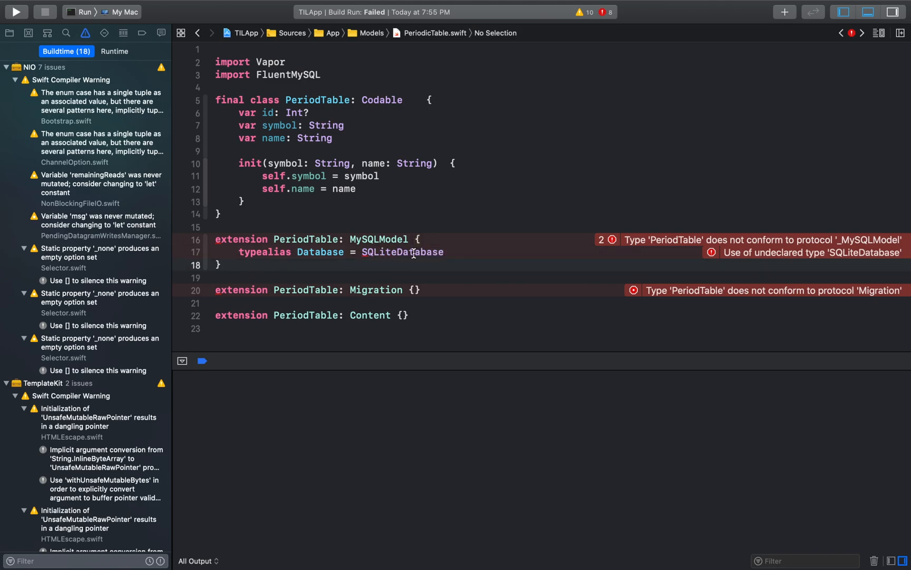
pyautogui.doubleClick(402, 252)
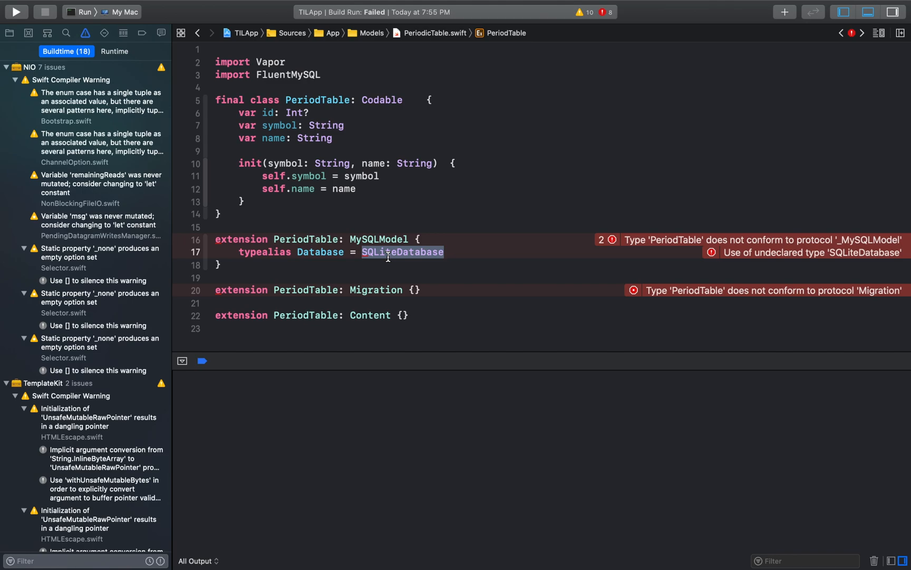
pyautogui.write('MySQL')
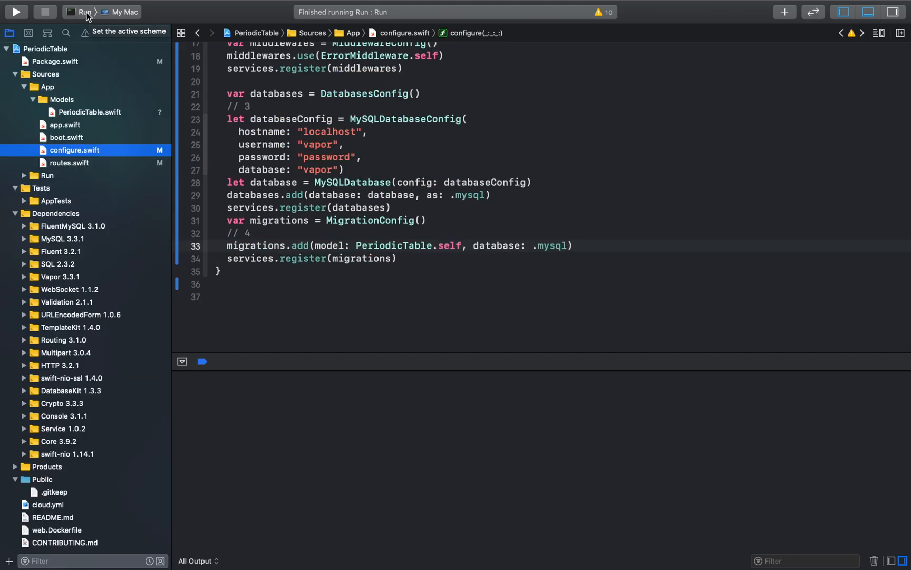
# Run PeriodicTable on My Mac until MySQL migrations complete on localhost:8080, then stop it.
pyautogui.click(122, 12)
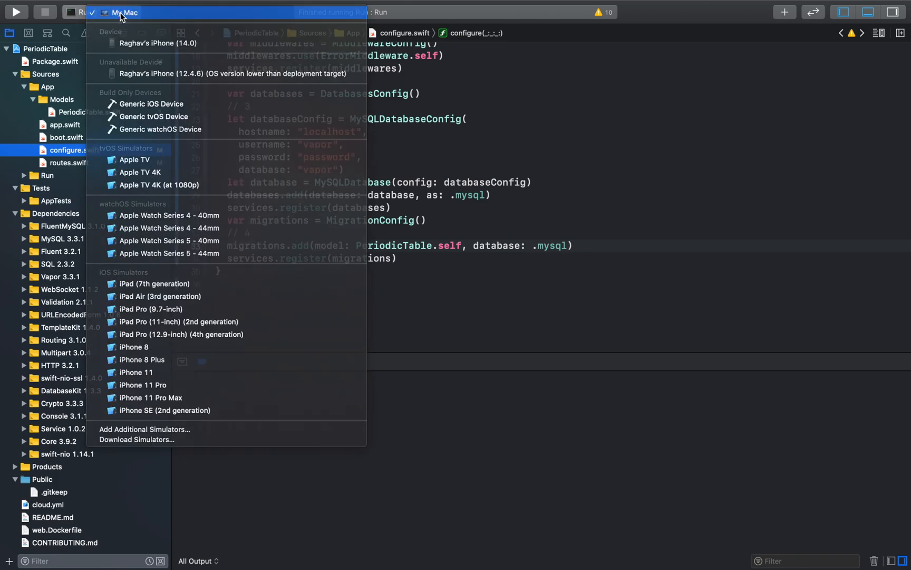
pyautogui.click(122, 12)
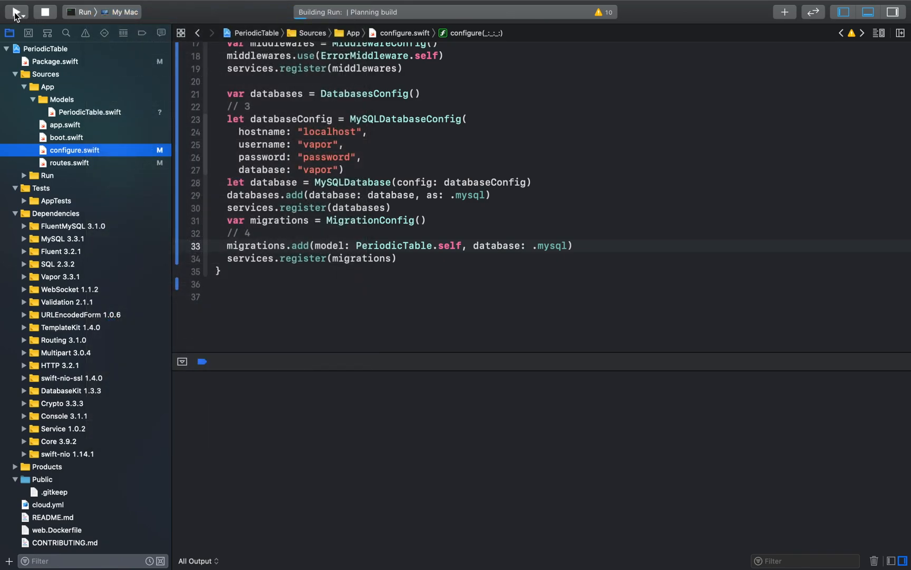
pyautogui.click(16, 11)
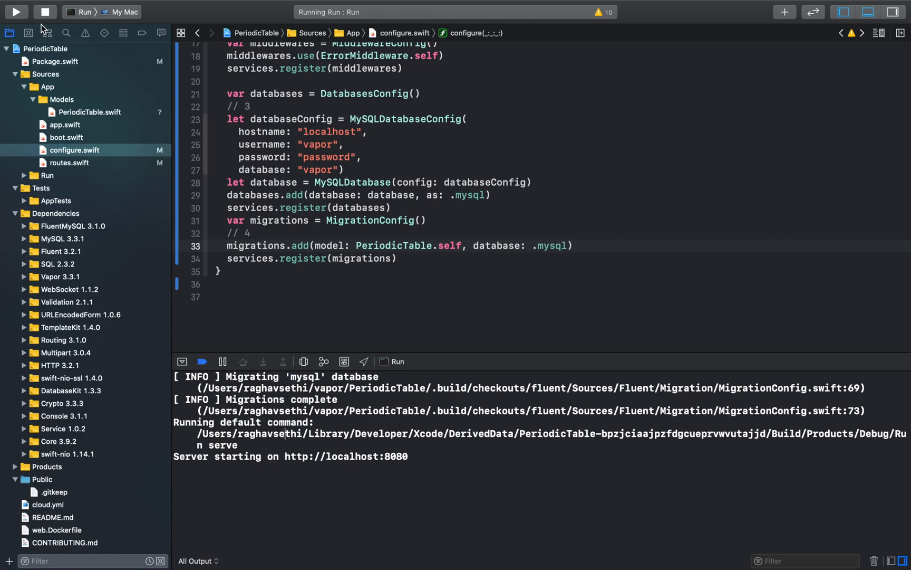
pyautogui.click(45, 11)
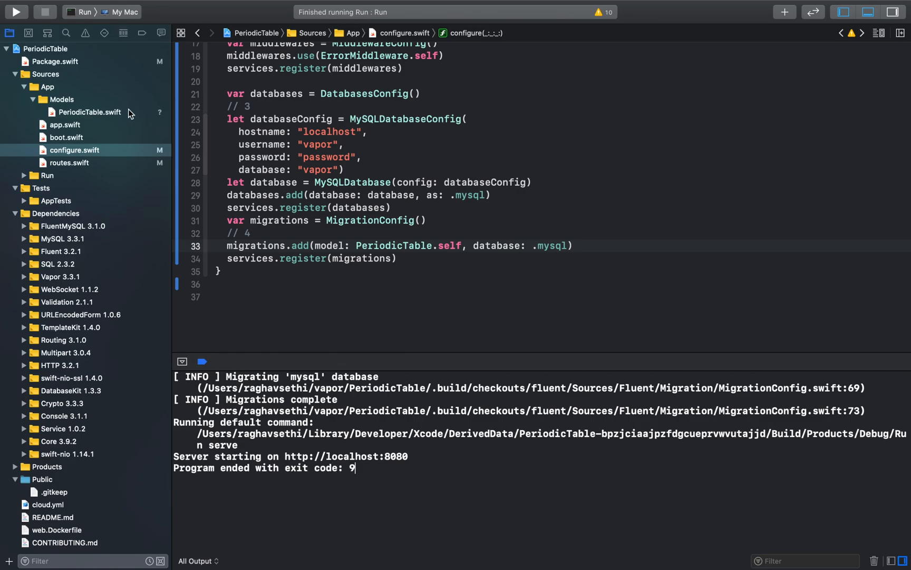
# Scroll through configure.swift to review the MySQL configuration.
pyautogui.scroll(3)
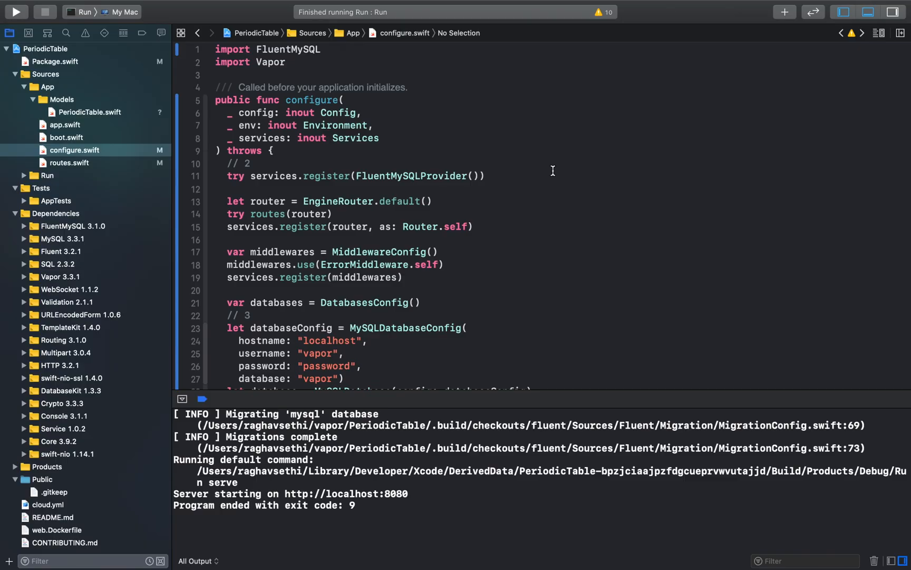
pyautogui.moveTo(304, 83)
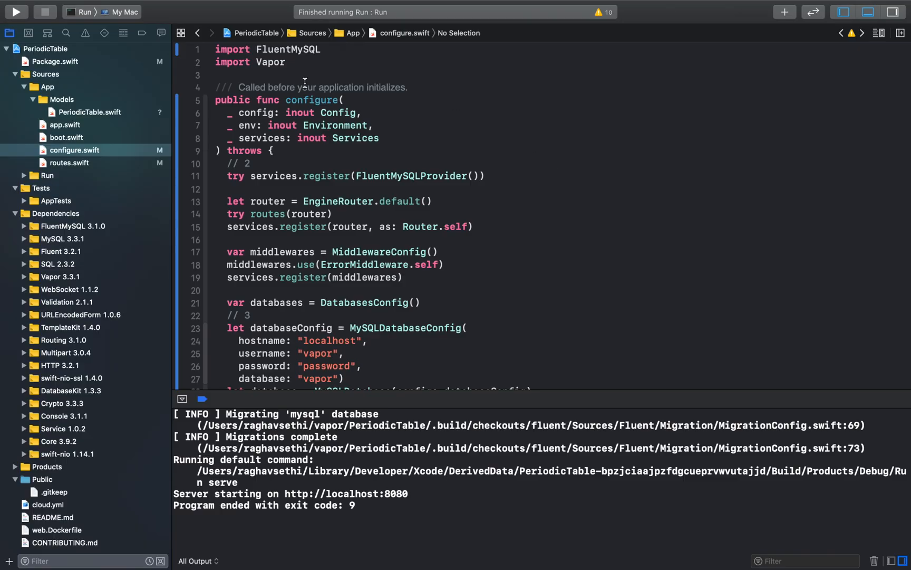
pyautogui.moveTo(432, 167)
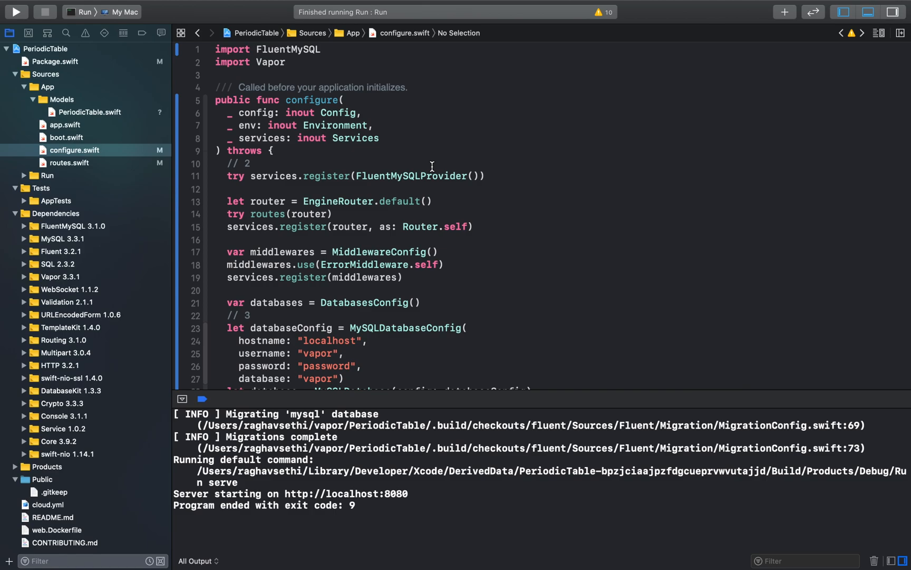
pyautogui.scroll(-3)
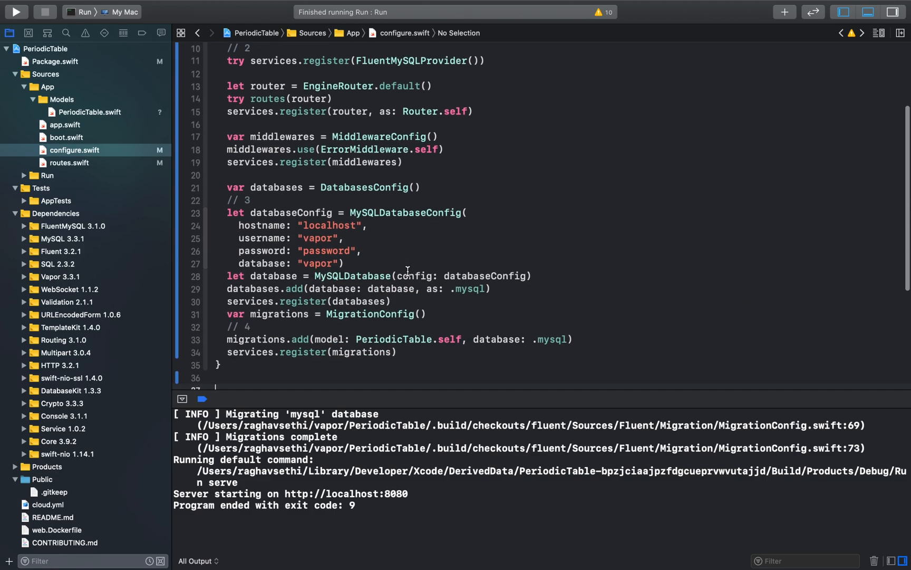
pyautogui.scroll(3)
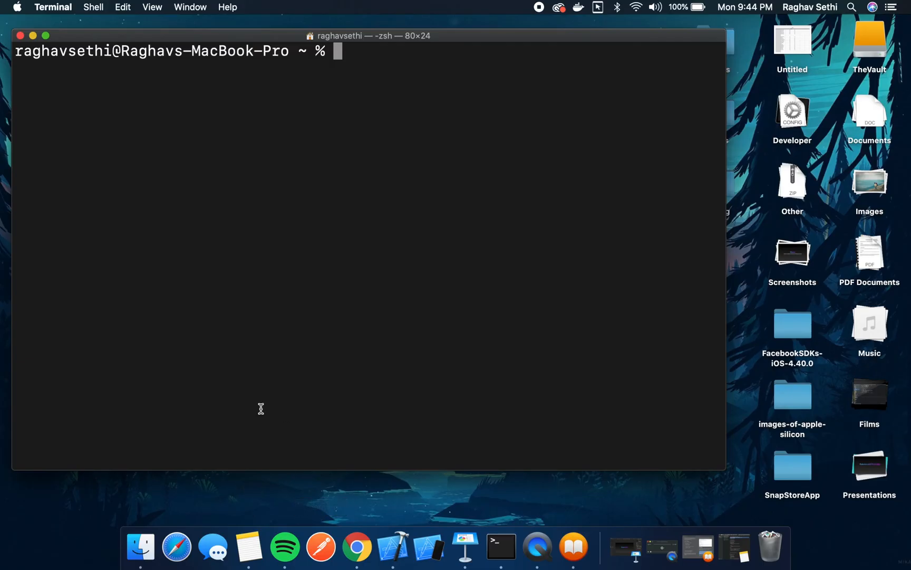
pyautogui.moveTo(284, 546)
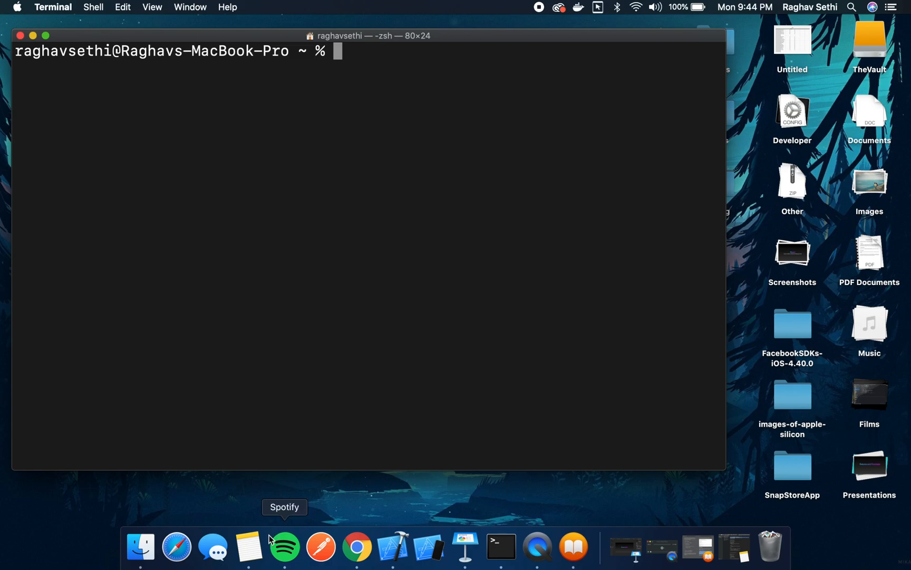
# Start a postgres Docker container on port 5432 and select its printed container ID.
pyautogui.click(267, 546)
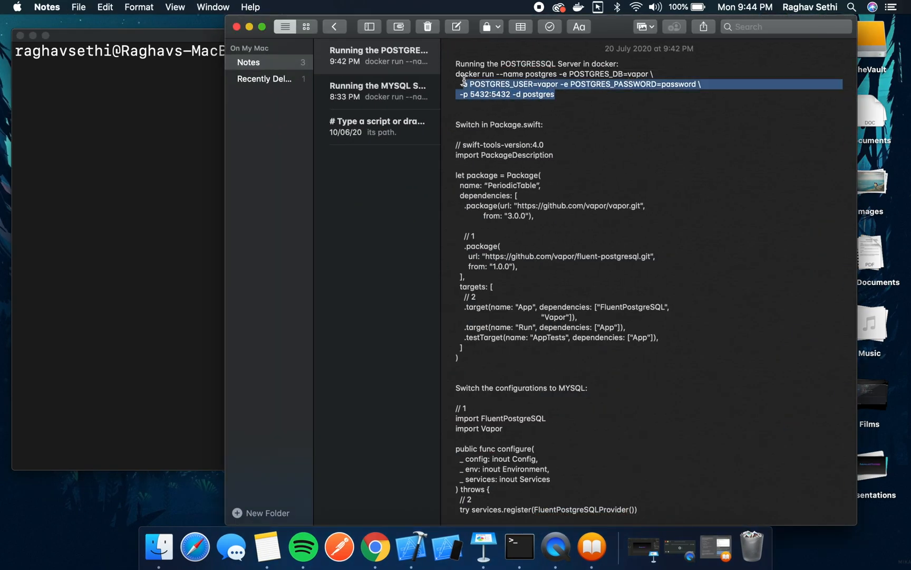
pyautogui.click(249, 27)
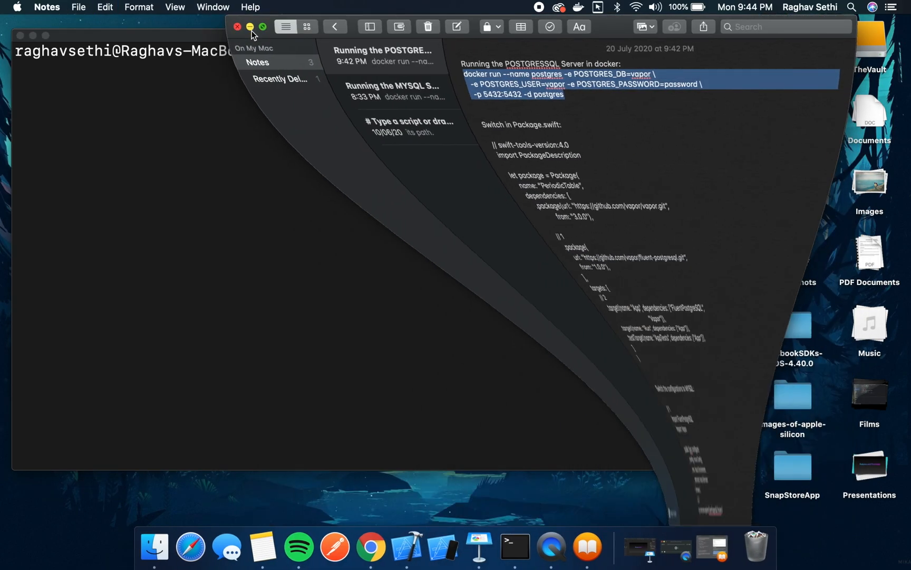
pyautogui.click(237, 27)
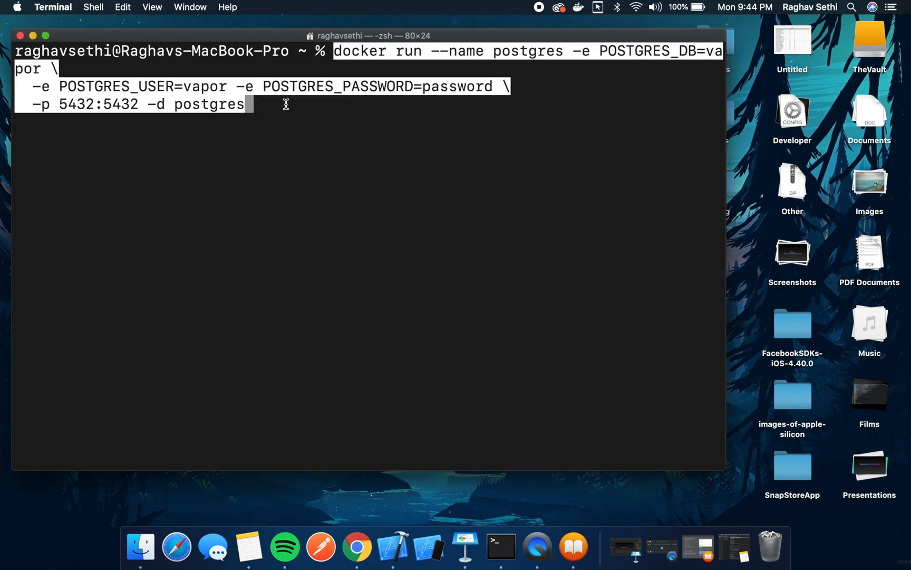
pyautogui.moveTo(261, 97)
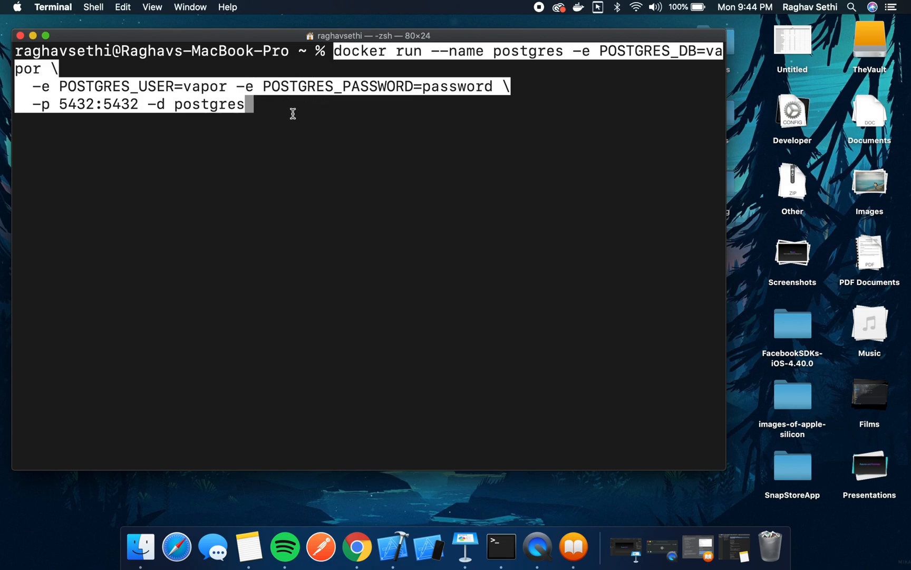
pyautogui.press('Return')
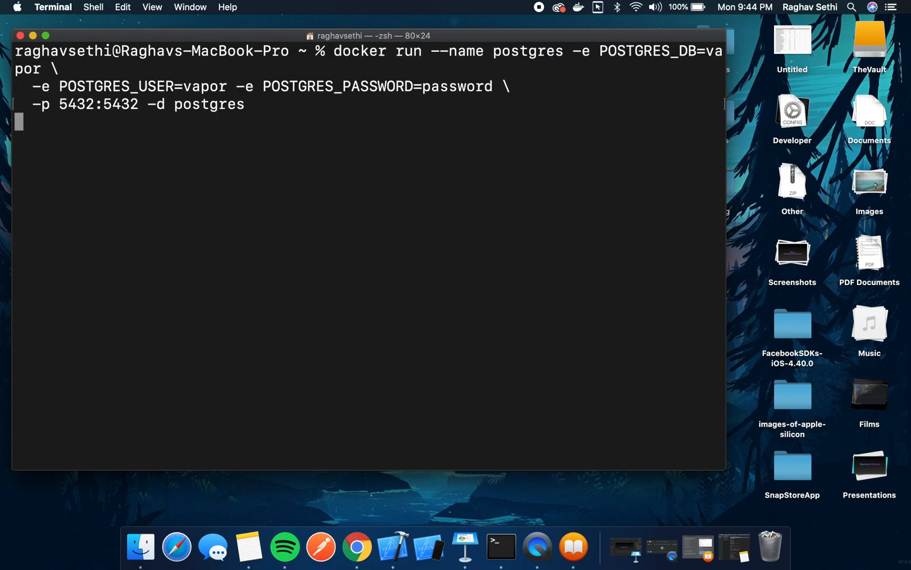
pyautogui.press('Return')
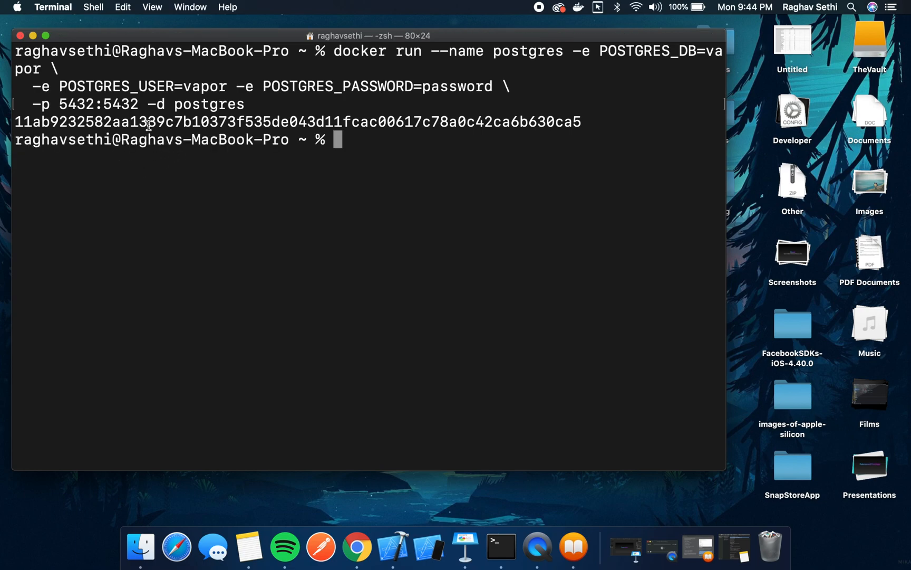
pyautogui.tripleClick(175, 121)
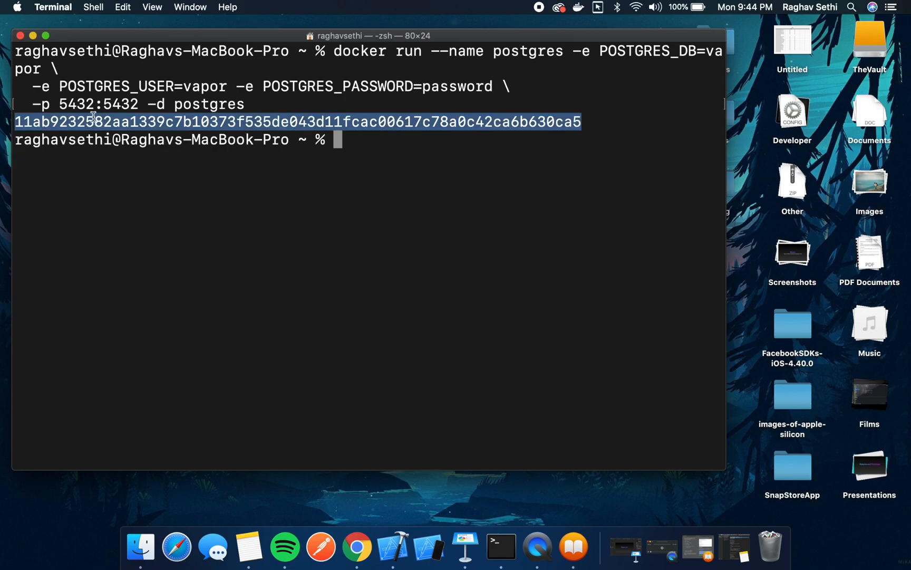
# Enter vapor xcode to regenerate the project for Postgres.
pyautogui.write('va')
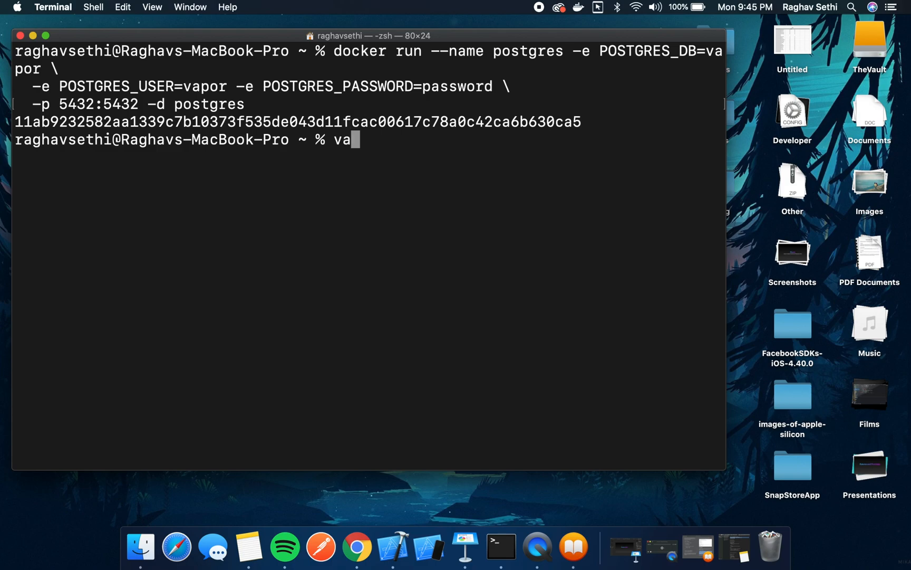
pyautogui.write('por xcode')
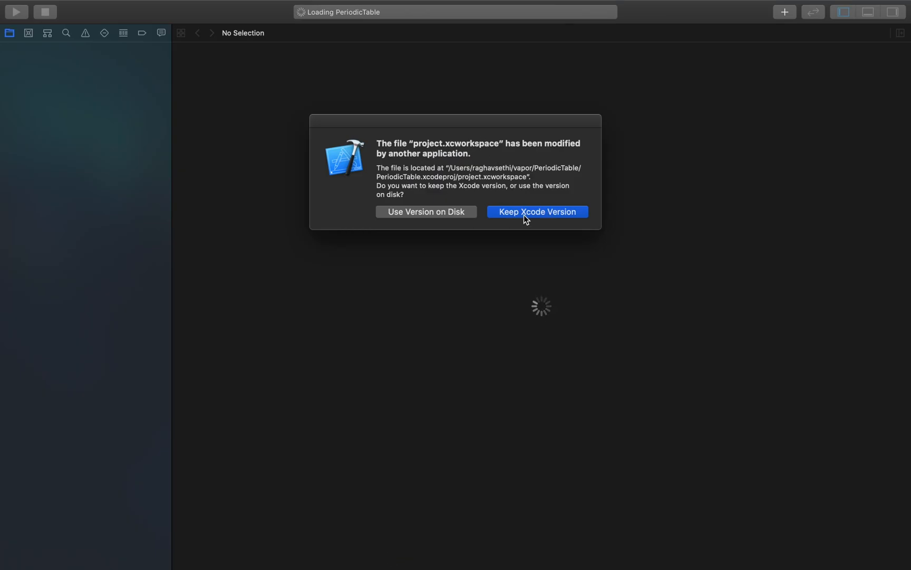
pyautogui.moveTo(513, 217)
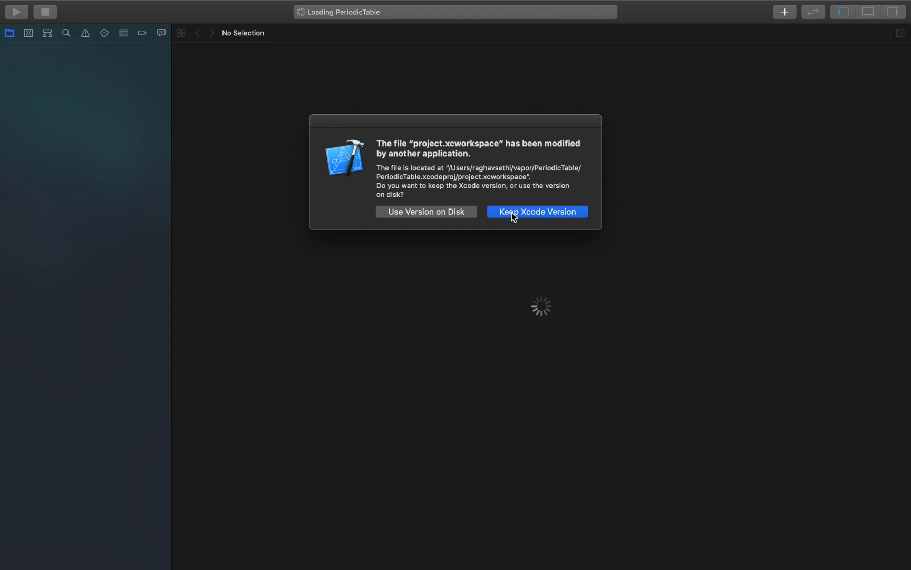
# Keep the Xcode workspace version and bring up the setup notes beside the project.
pyautogui.click(536, 211)
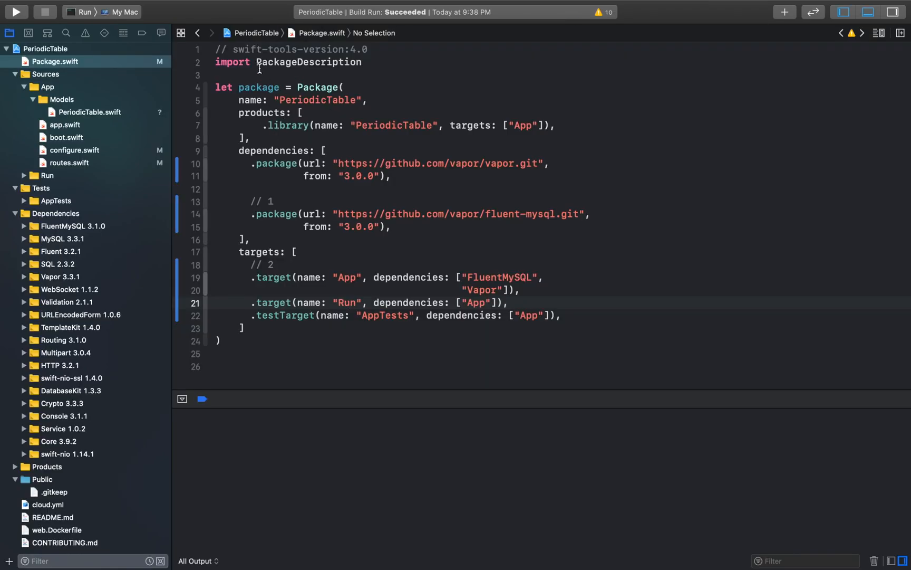
pyautogui.moveTo(324, 126)
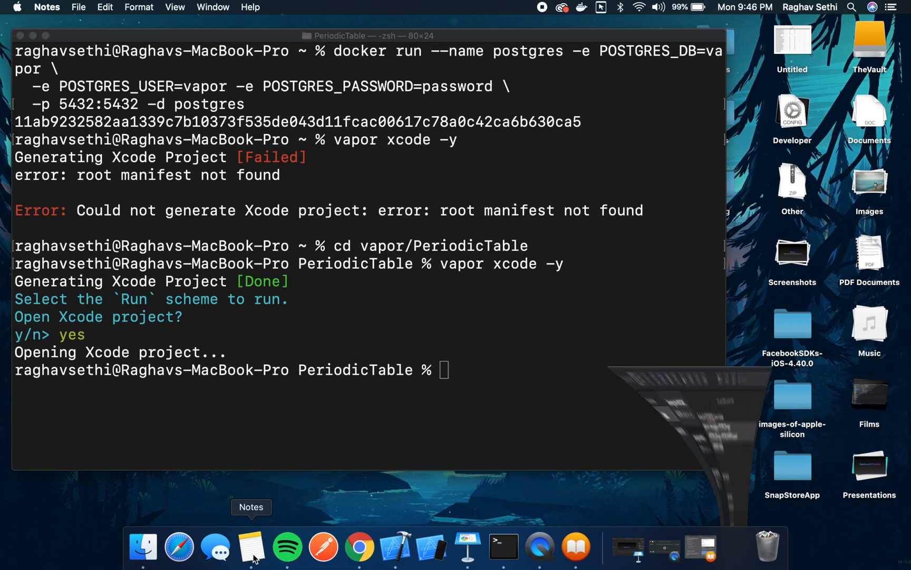
pyautogui.click(251, 547)
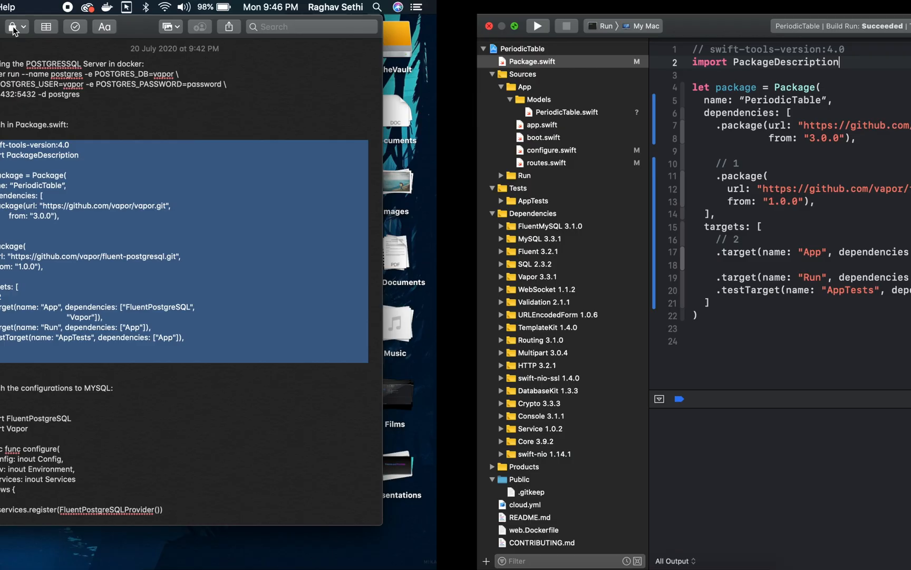
# Rerun vapor xcode -y in Terminal so FluentPostgreSQL 1.0.1 and PostgreSQL 1.6.0 resolve.
pyautogui.click(536, 546)
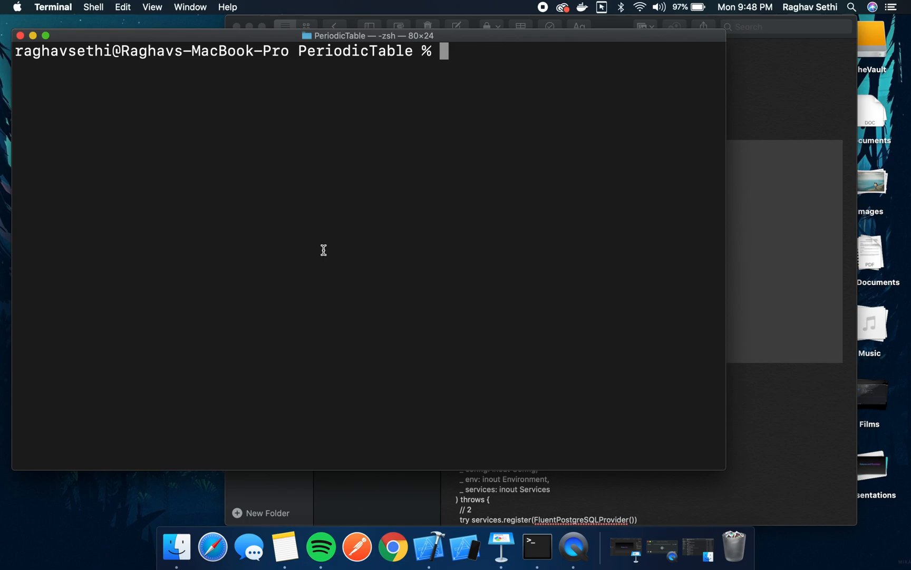
pyautogui.press('Return')
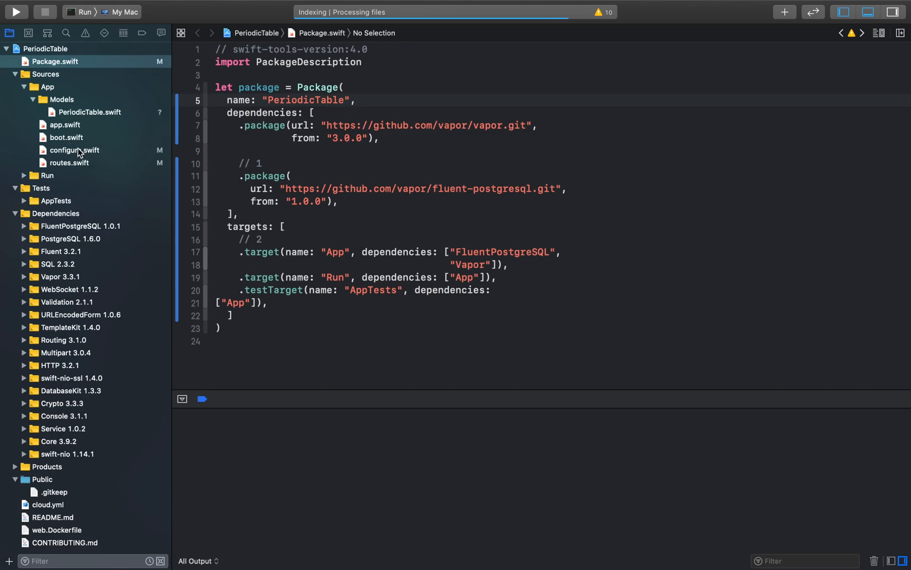
# In configure.swift, register FluentPostgreSQLProvider with a PostgreSQL database config.
pyautogui.click(74, 150)
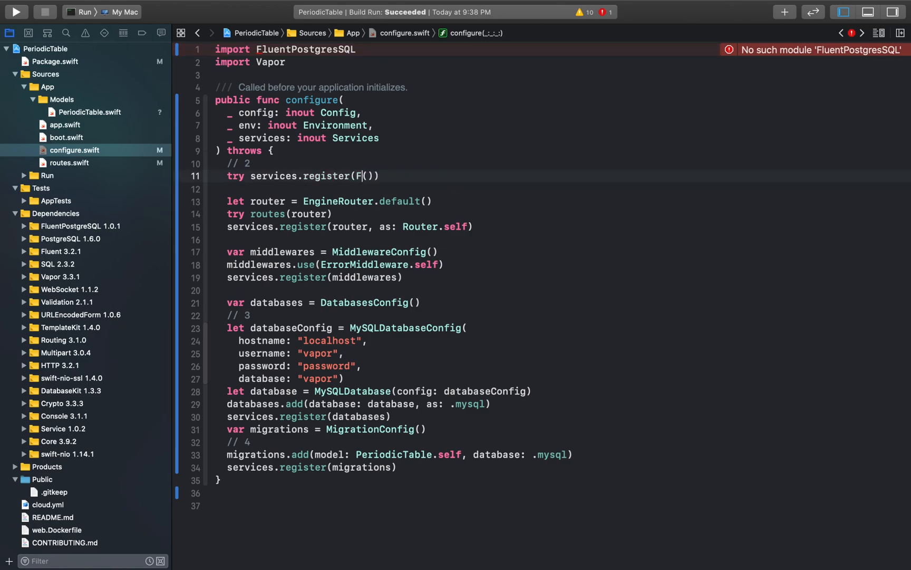
pyautogui.write('luentPostgresSQLProvider')
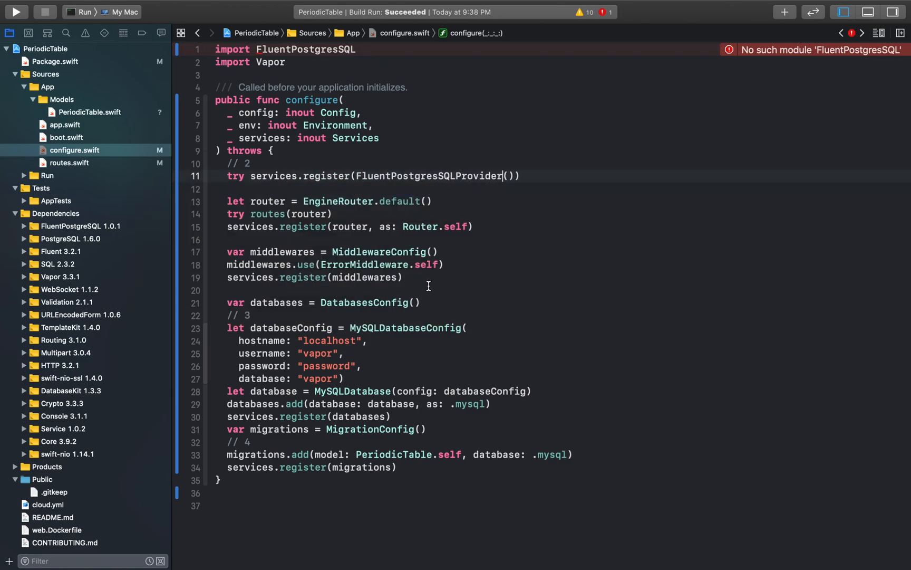
pyautogui.write('Fl')
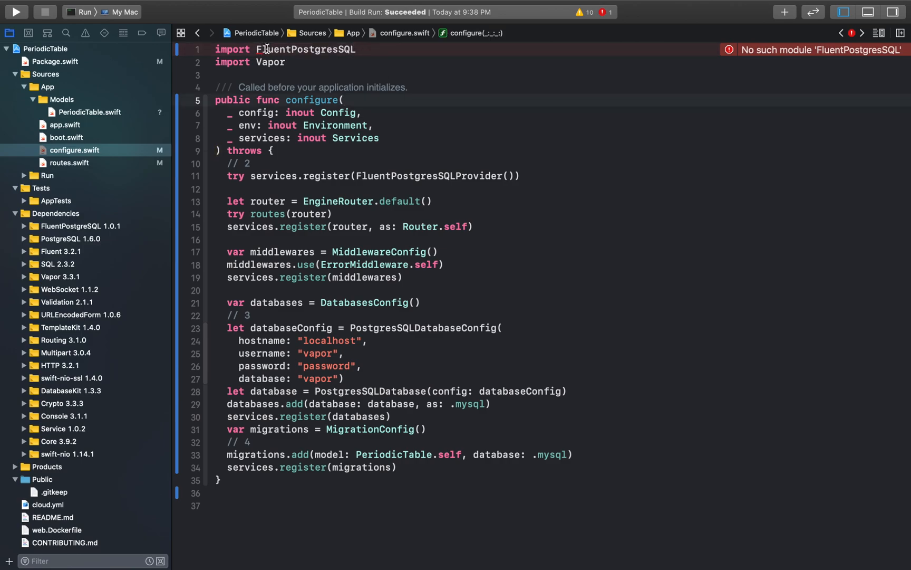
# Switch the PeriodicTable migration database from .mysql to .psql.
pyautogui.scroll(-3)
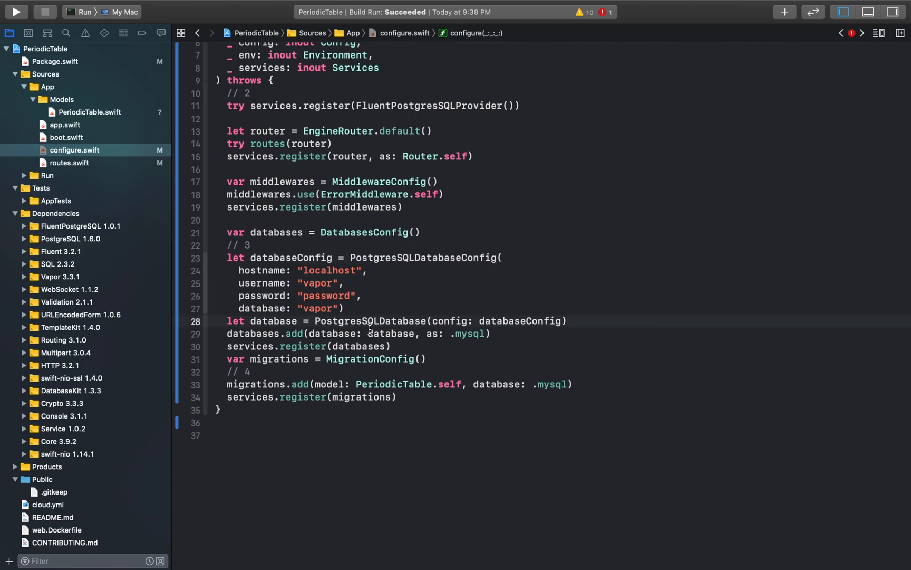
pyautogui.doubleClick(554, 384)
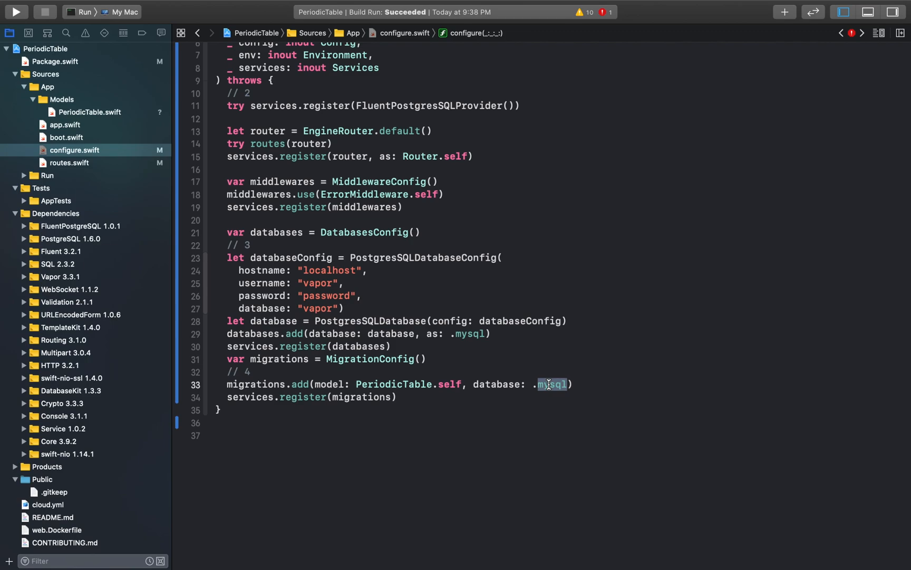
pyautogui.write('ps')
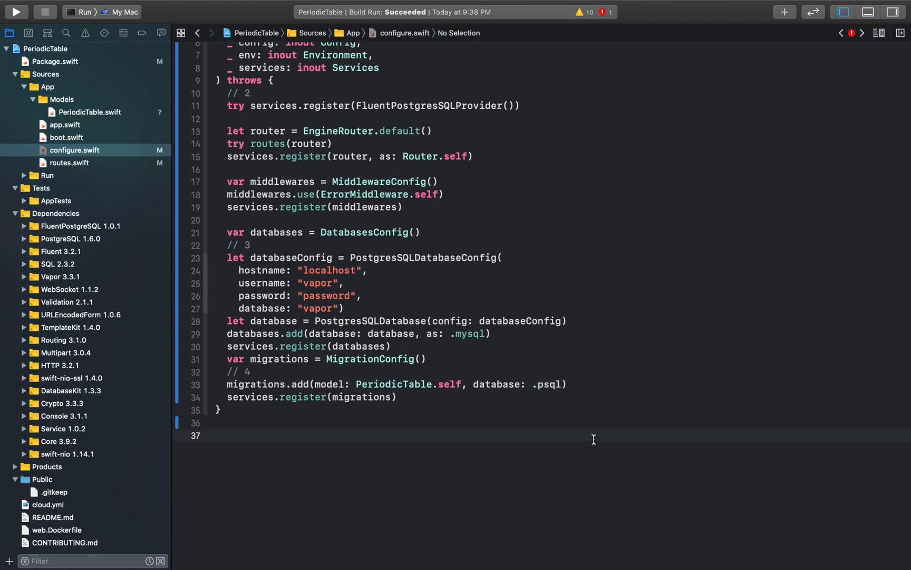
pyautogui.click(218, 435)
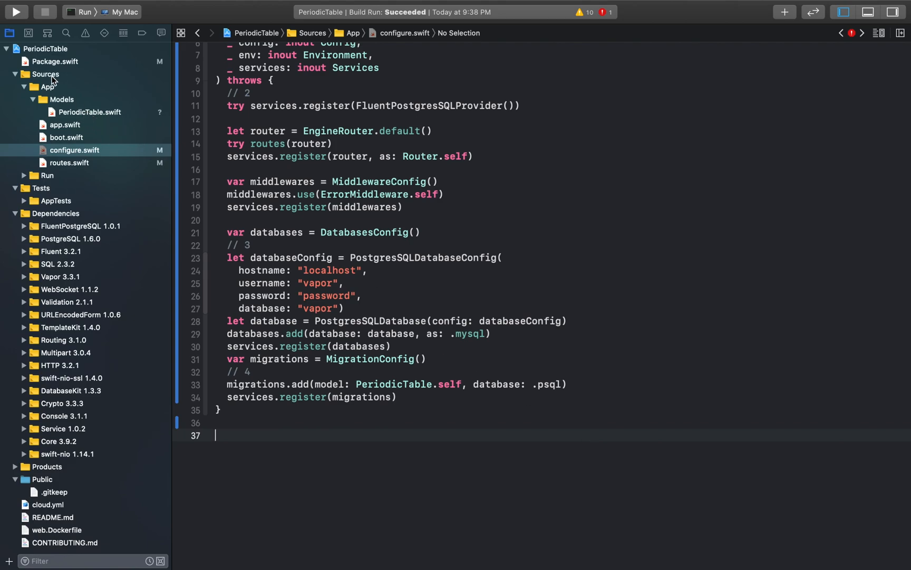
pyautogui.moveTo(96, 118)
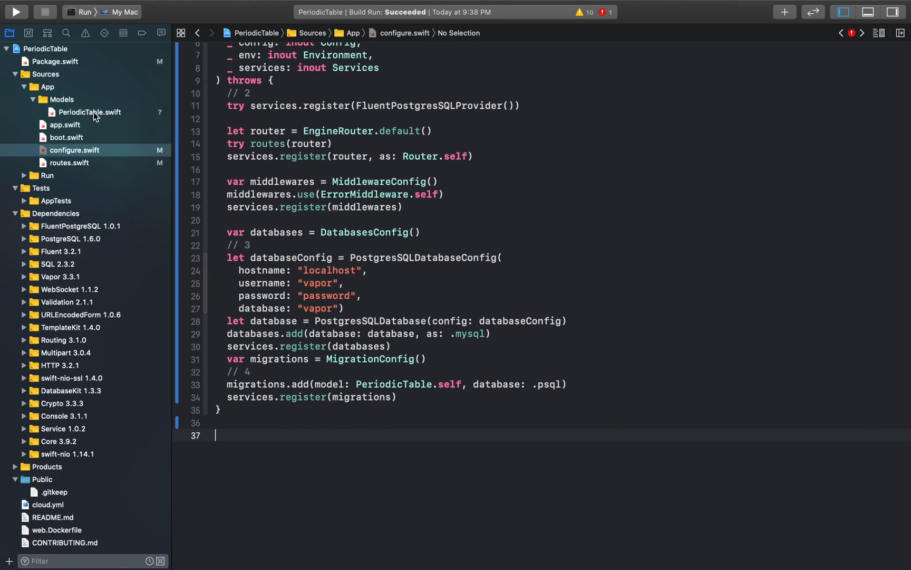
# In PeriodicTable.swift, add the FluentPOstgresSQL import.
pyautogui.click(90, 111)
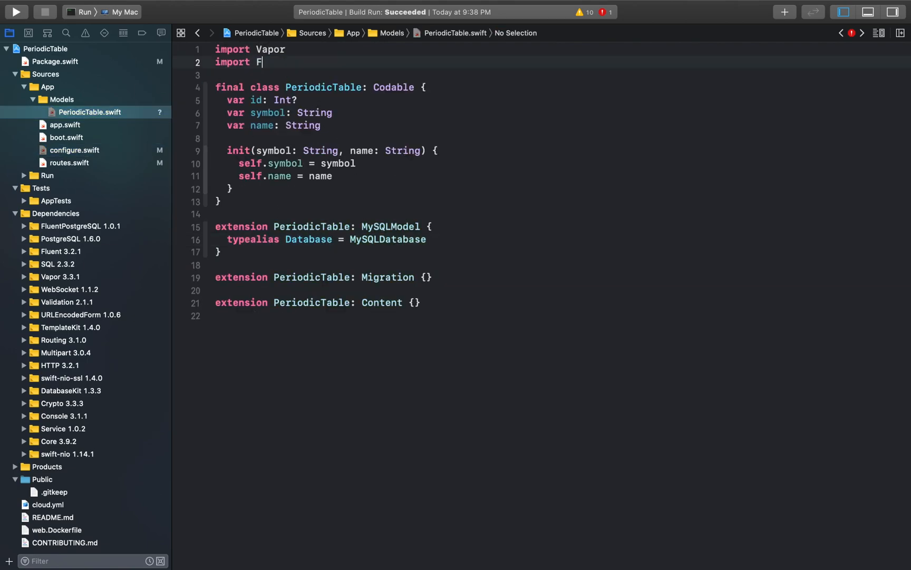
pyautogui.write('luentPOstgre')
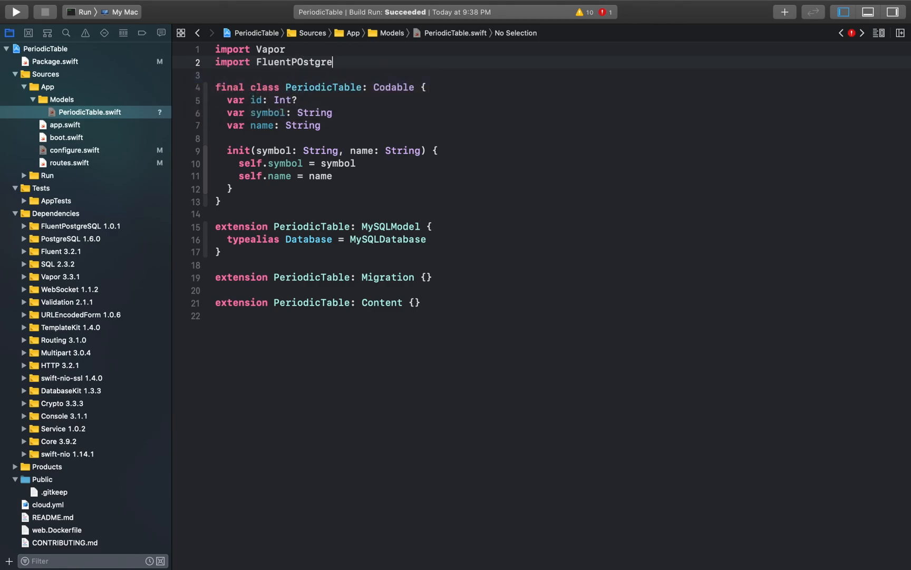
pyautogui.write('sSQL')
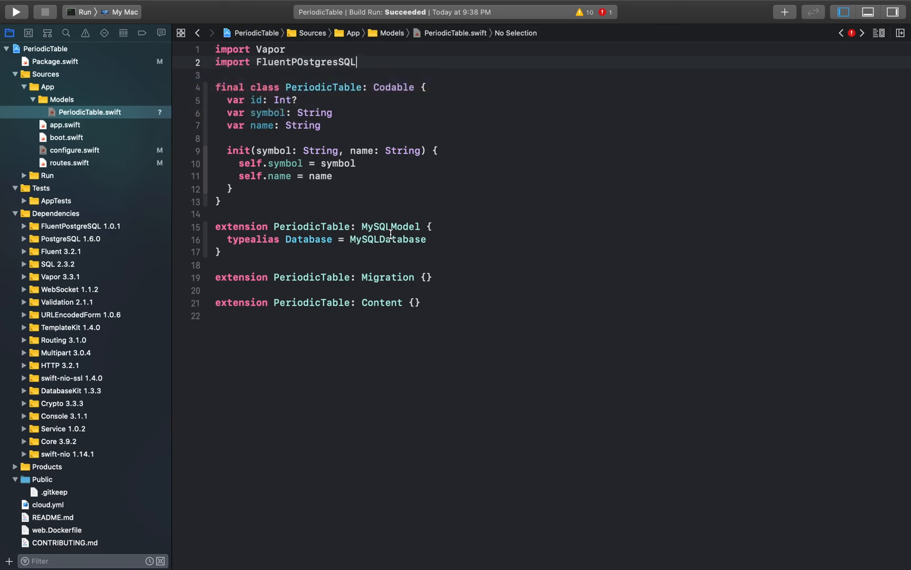
pyautogui.write('POst')
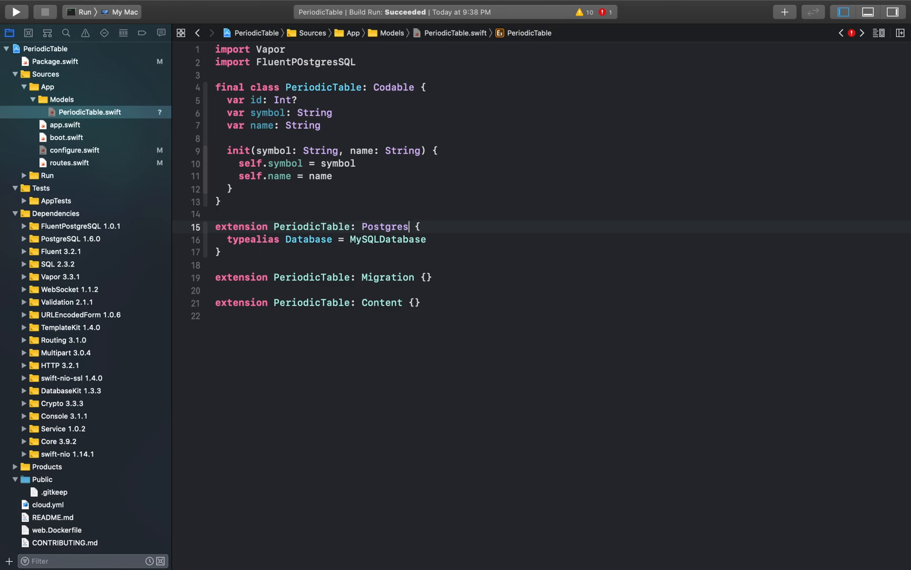
# Conform PeriodicTable to PostgresSQLModel with a PostgresDatabase typealias.
pyautogui.write('SQLModel')
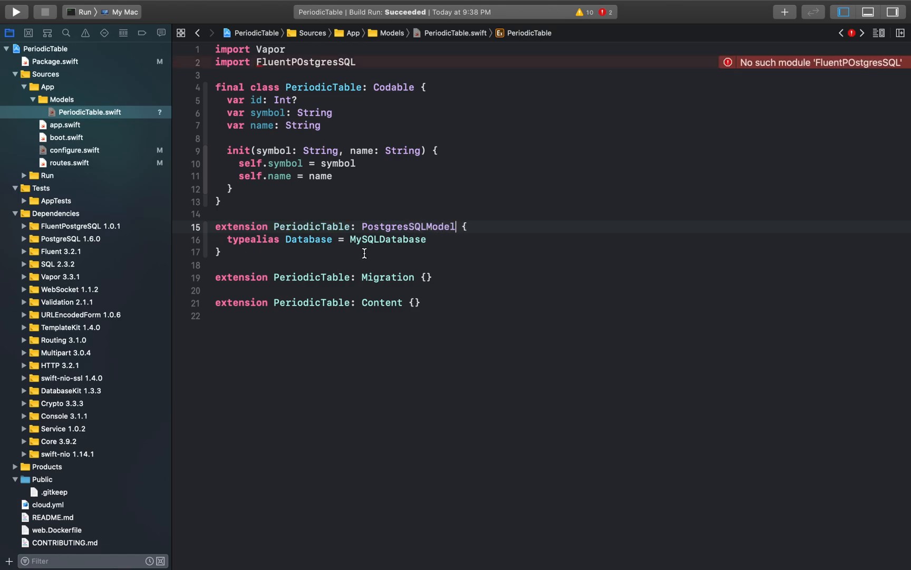
pyautogui.write('POst')
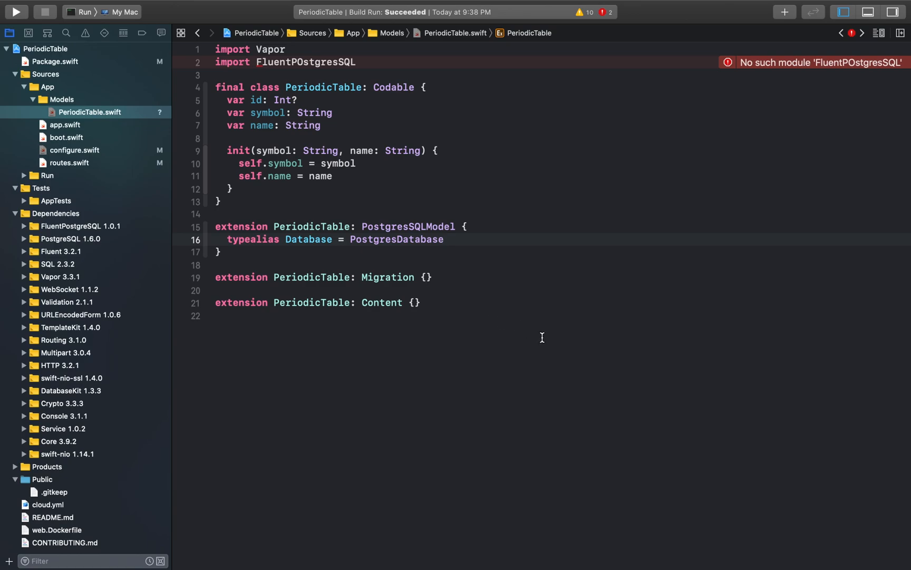
pyautogui.scroll(3)
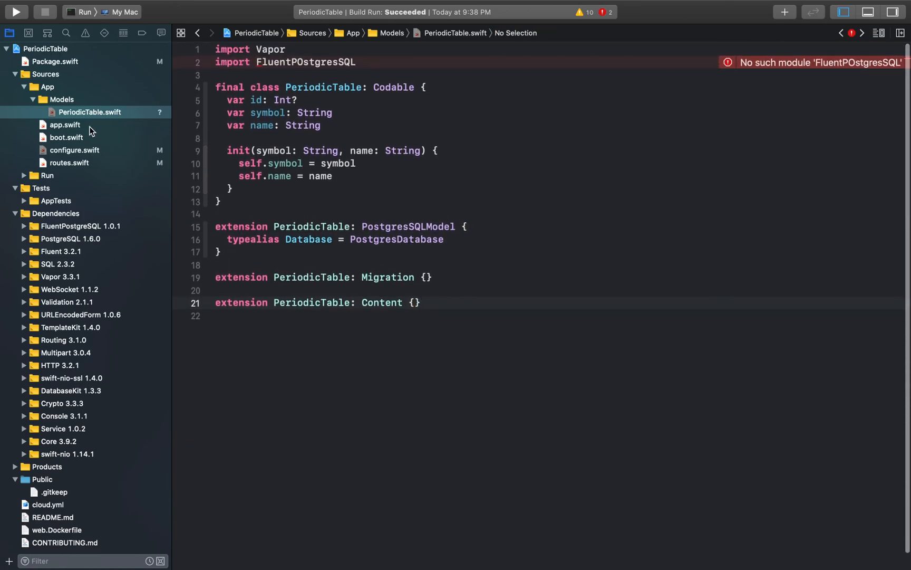
# Run the project, hit Build Failed, and correct the import to FluentPostgreSQL.
pyautogui.click(75, 149)
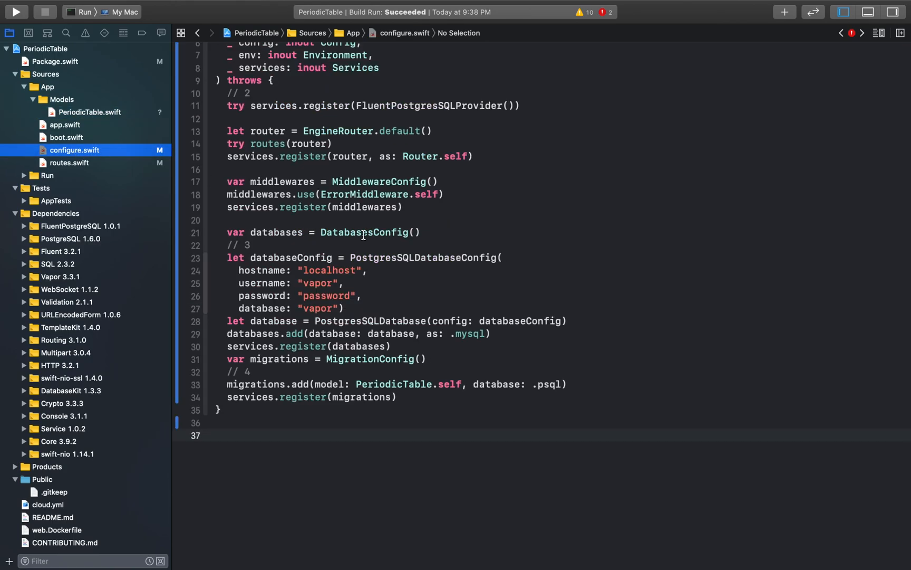
pyautogui.scroll(3)
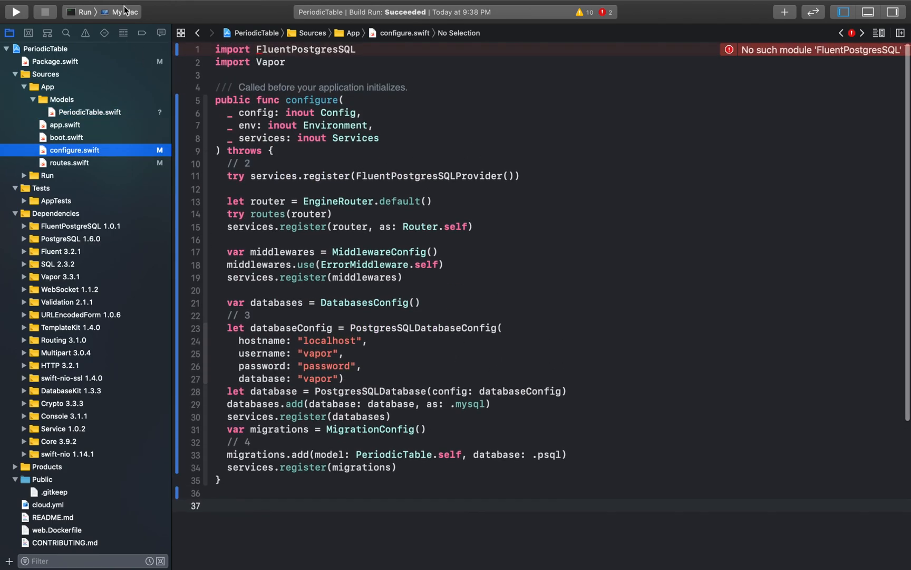
pyautogui.click(16, 12)
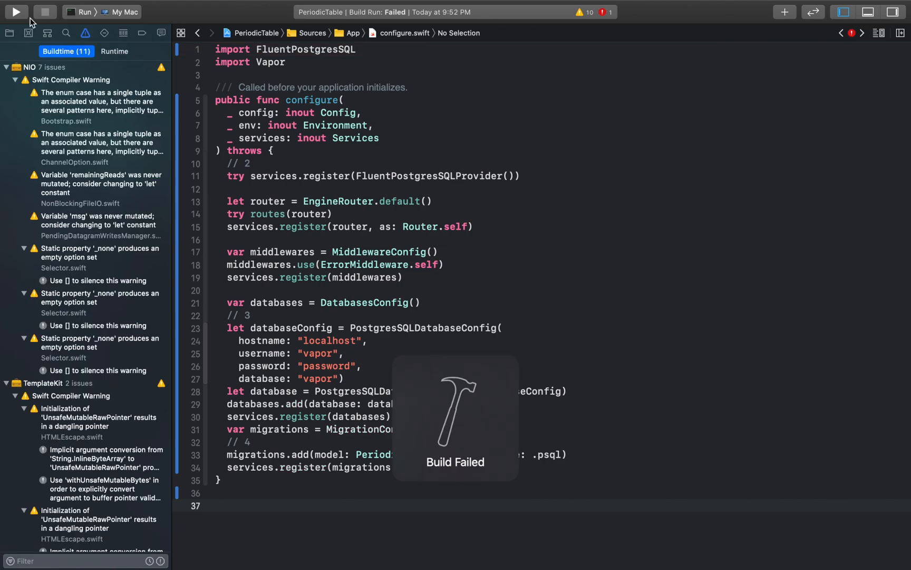
pyautogui.click(16, 12)
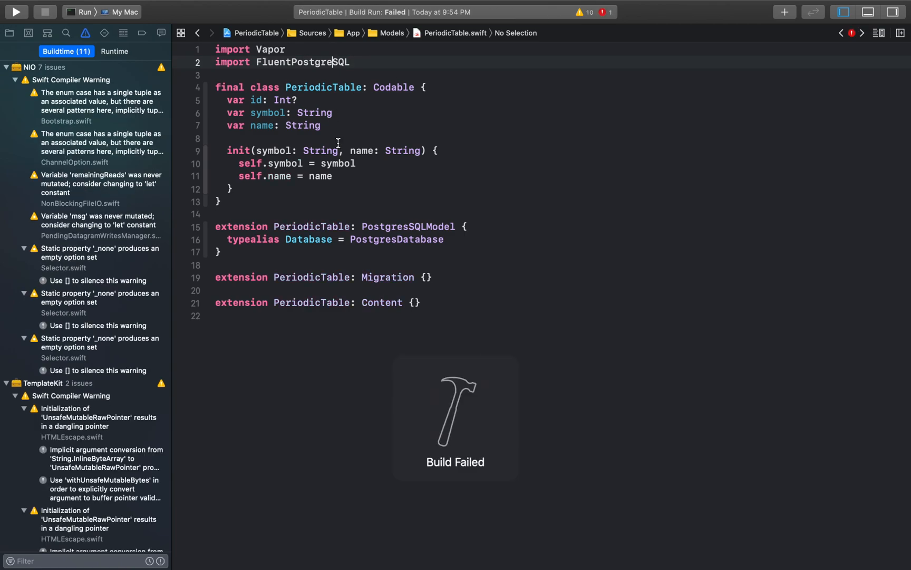
# Run the app until psql migrations complete on localhost:8080, then stop the server.
pyautogui.click(15, 12)
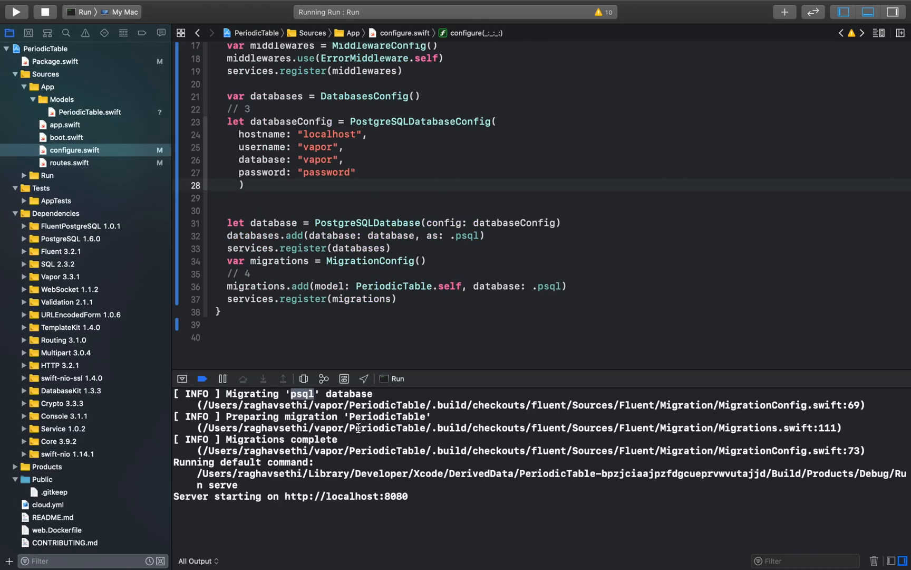
pyautogui.moveTo(345, 449)
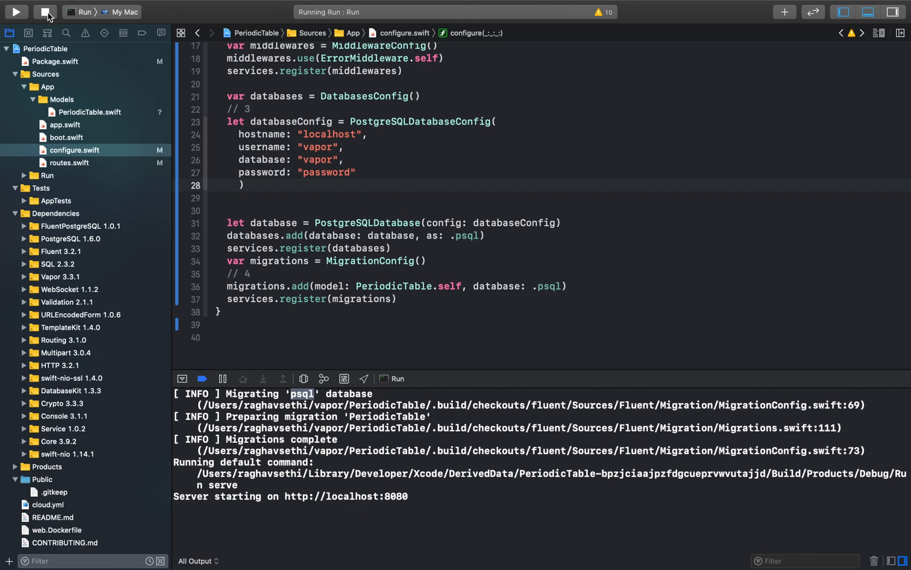
pyautogui.click(45, 12)
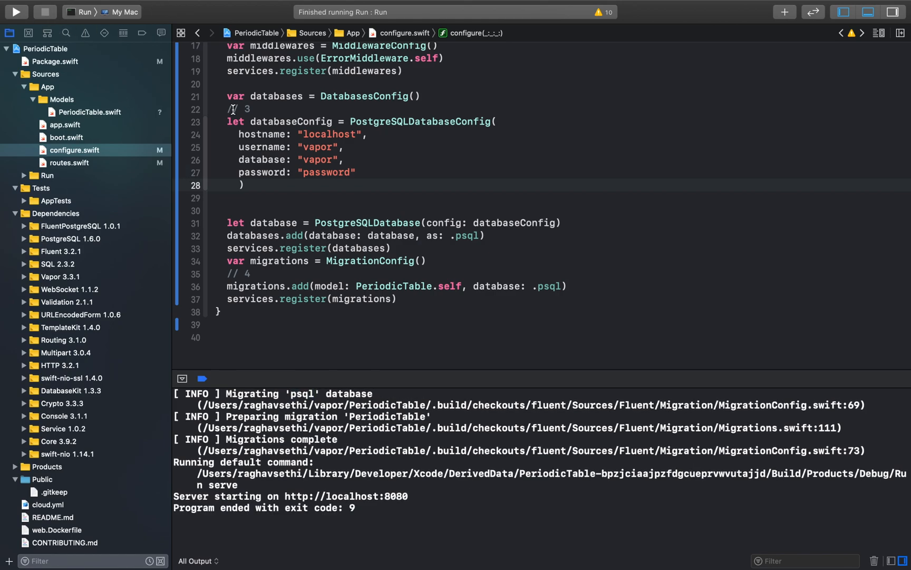